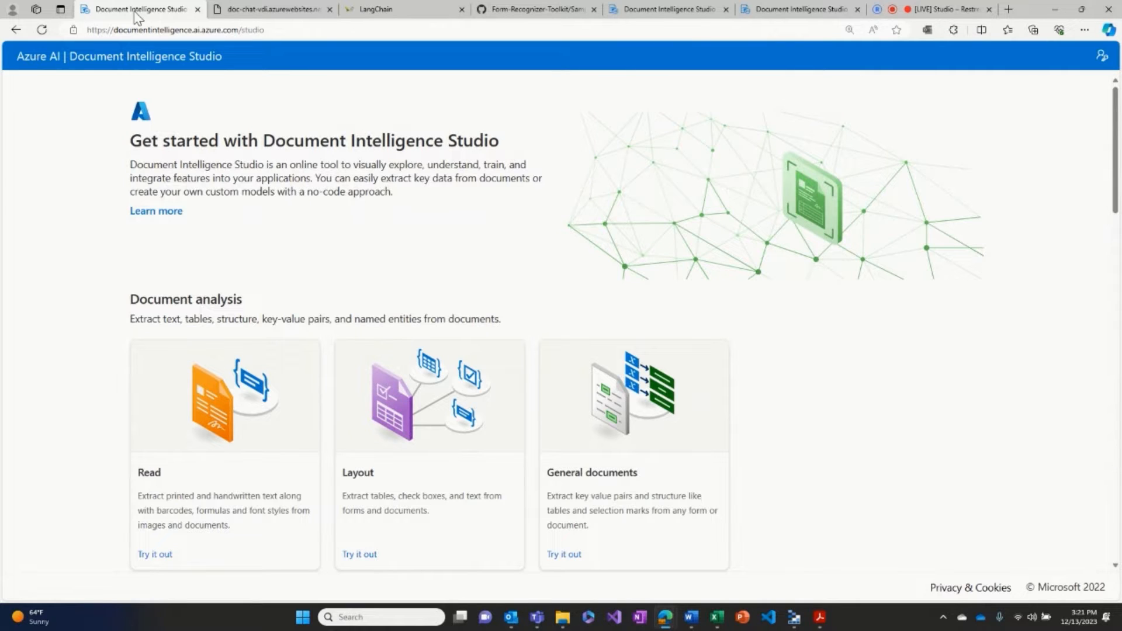
Launch the Layout model's Try it out page and complete the sign-in popup
scroll(down, 3)
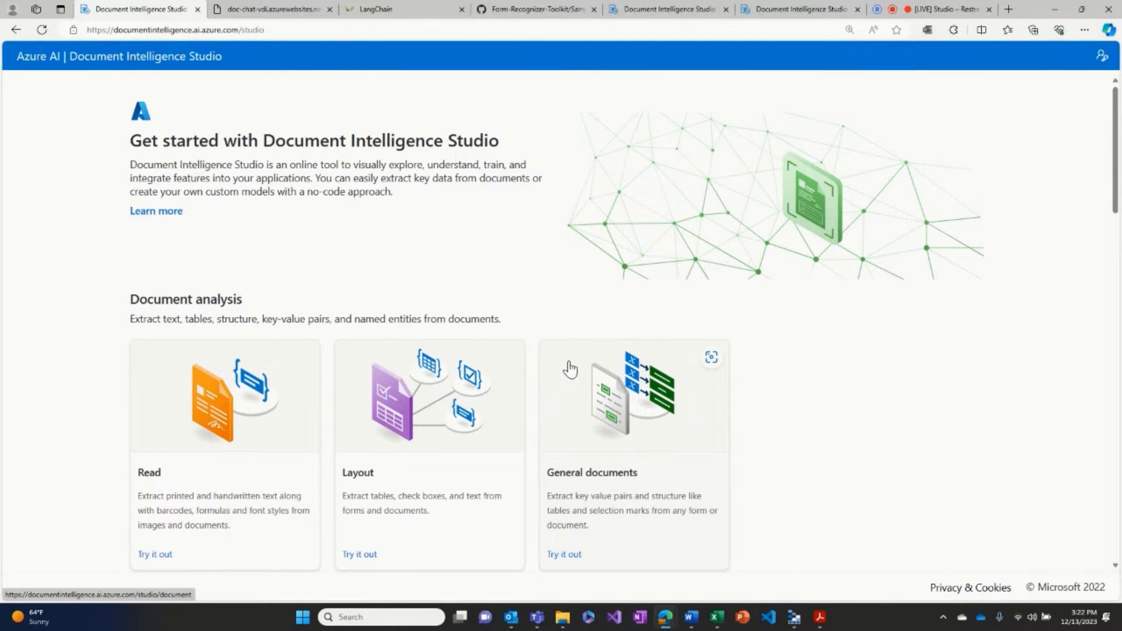
mouse_move(736, 388)
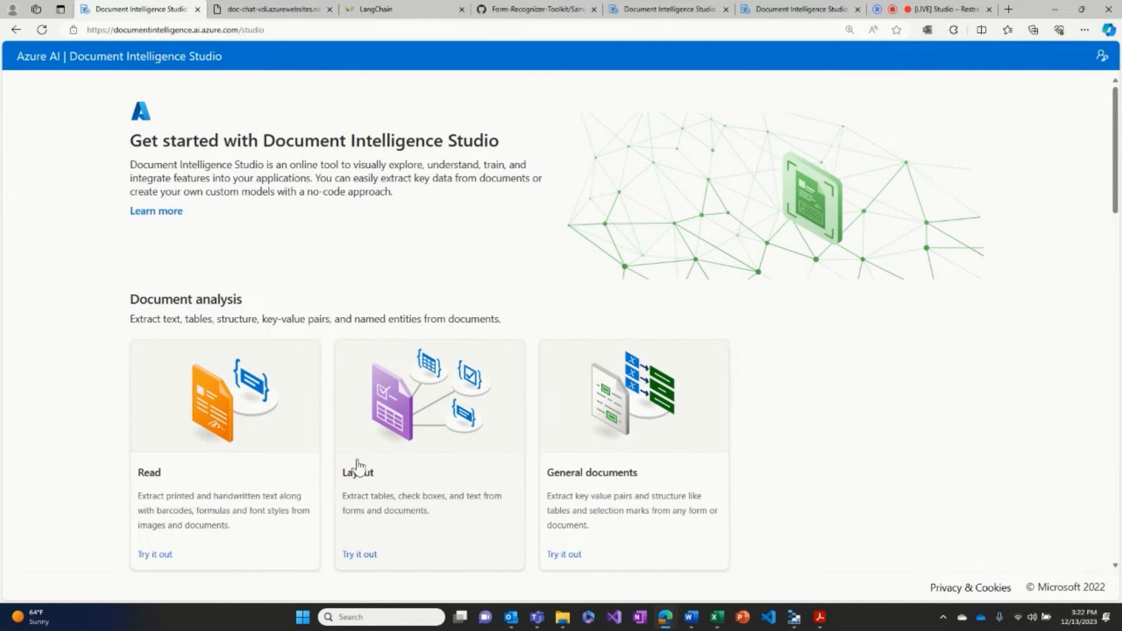
click(359, 554)
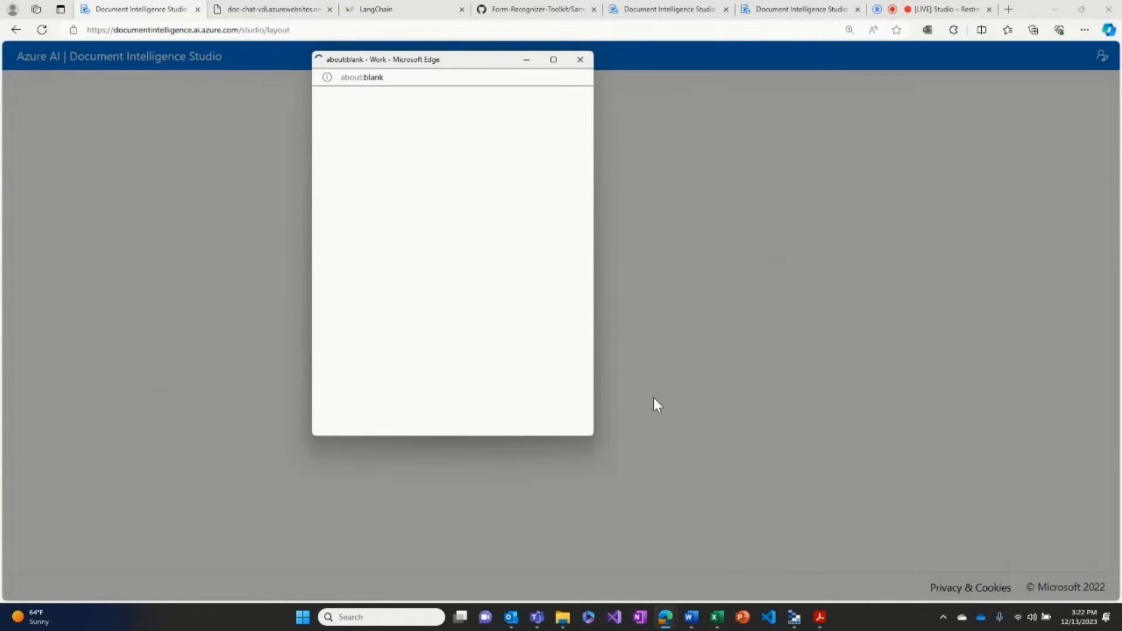
click(579, 59)
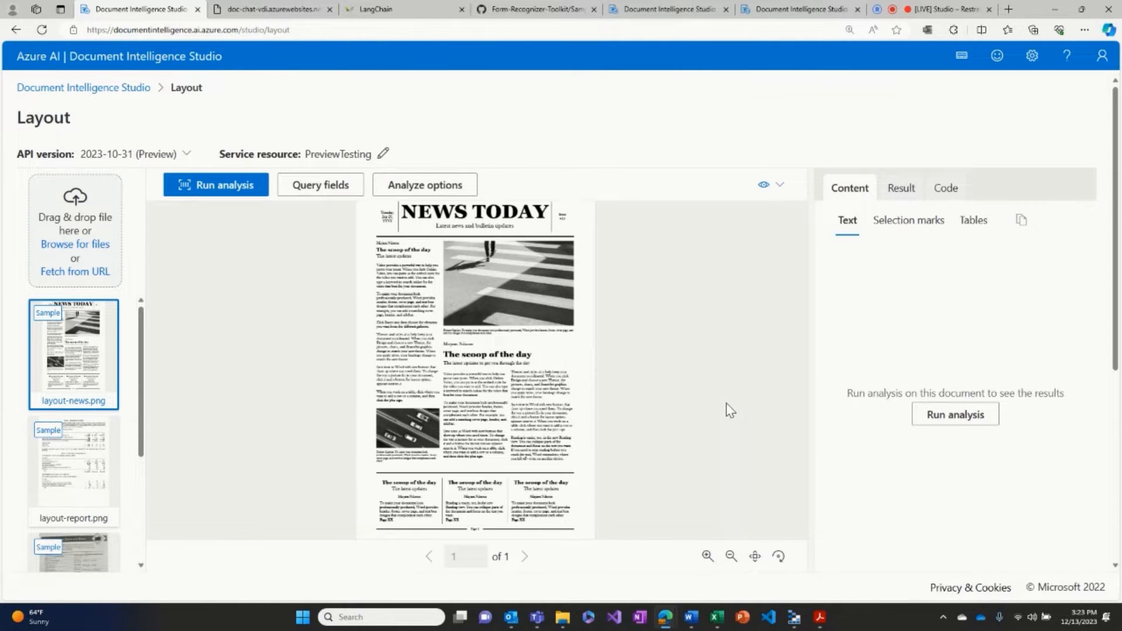
mouse_move(705, 387)
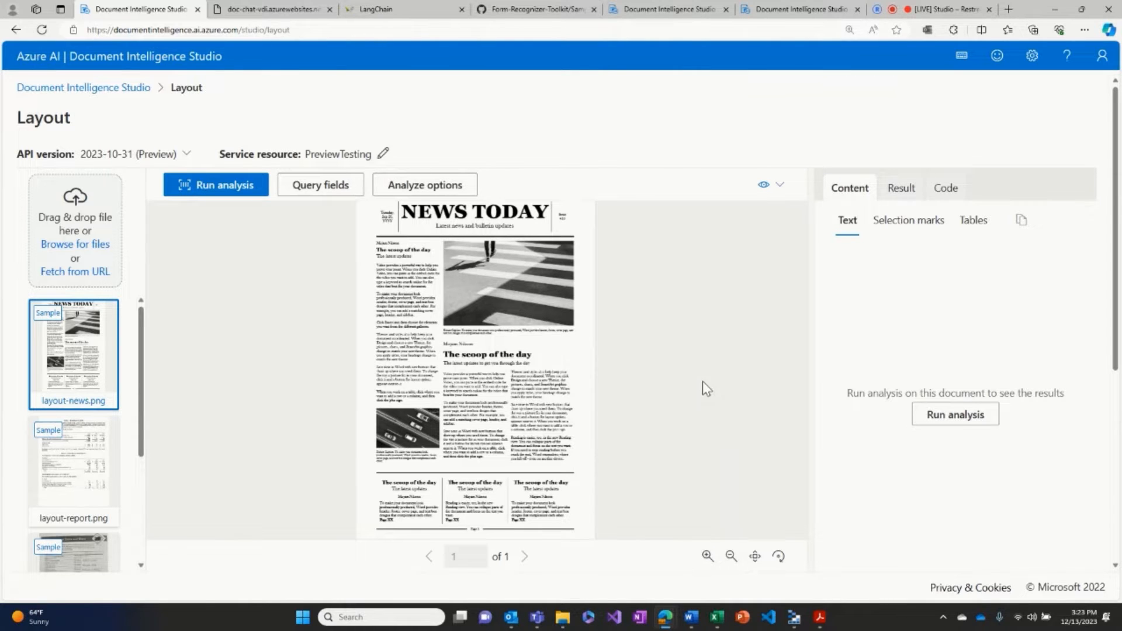
mouse_move(252, 192)
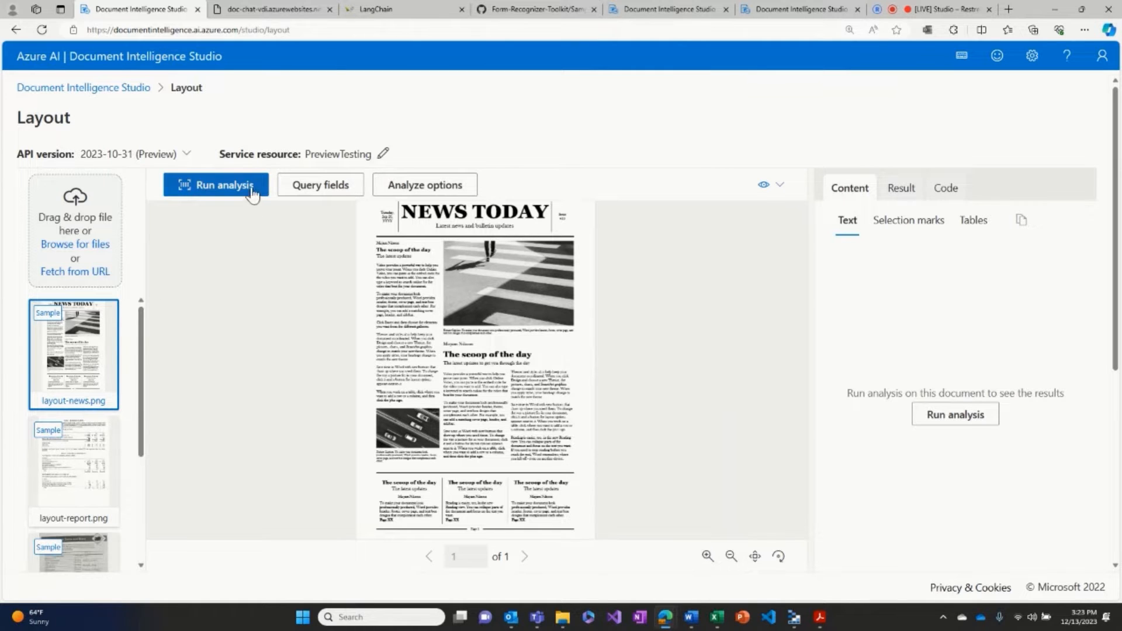
Run layout analysis on the sample newspaper to extract its paragraphs
click(215, 185)
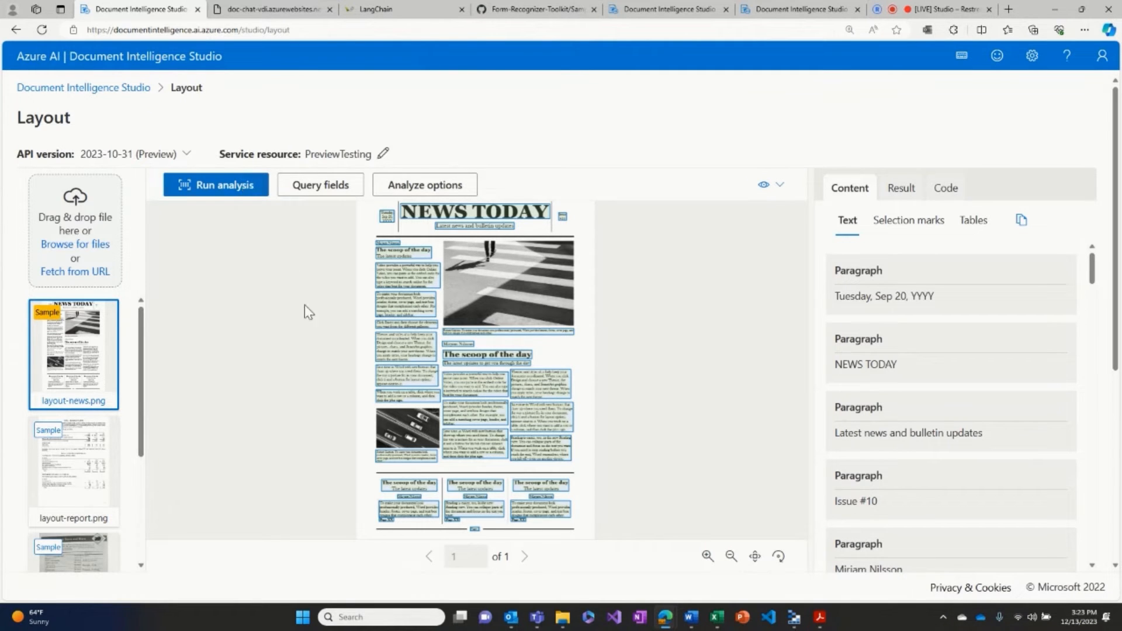
mouse_move(512, 389)
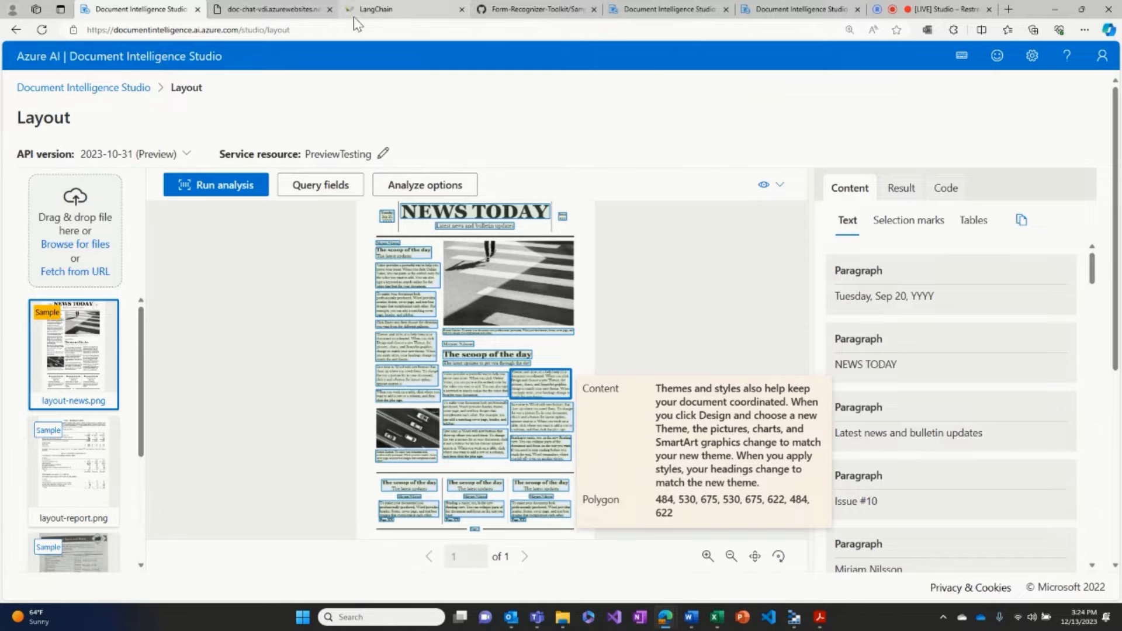
Set the output format style to Markdown in Analyze options and save
click(424, 184)
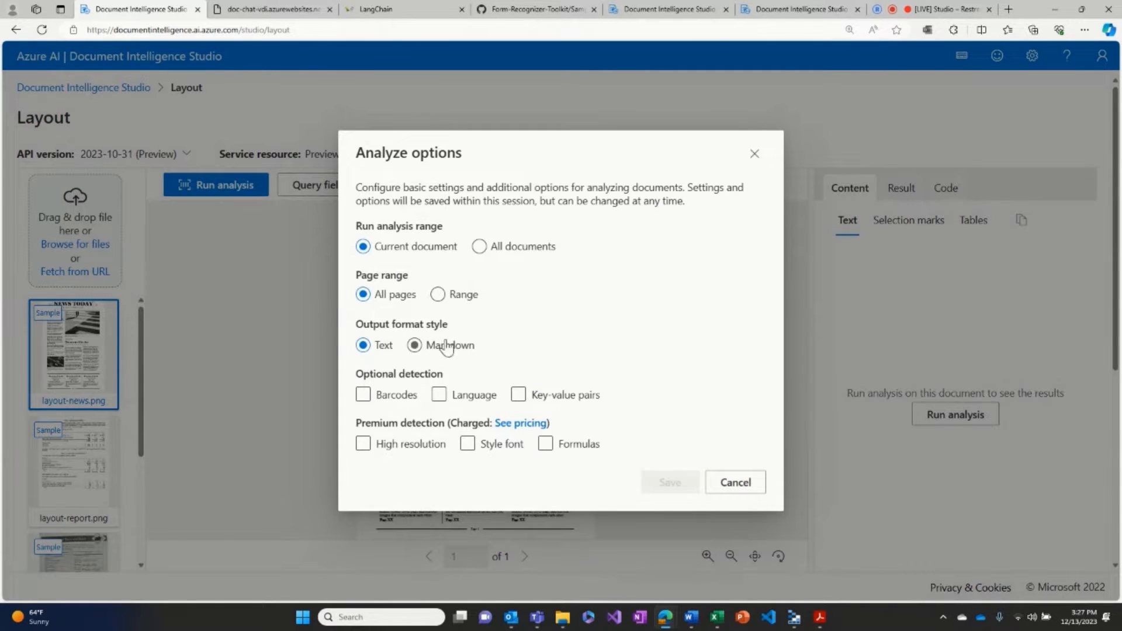
click(414, 345)
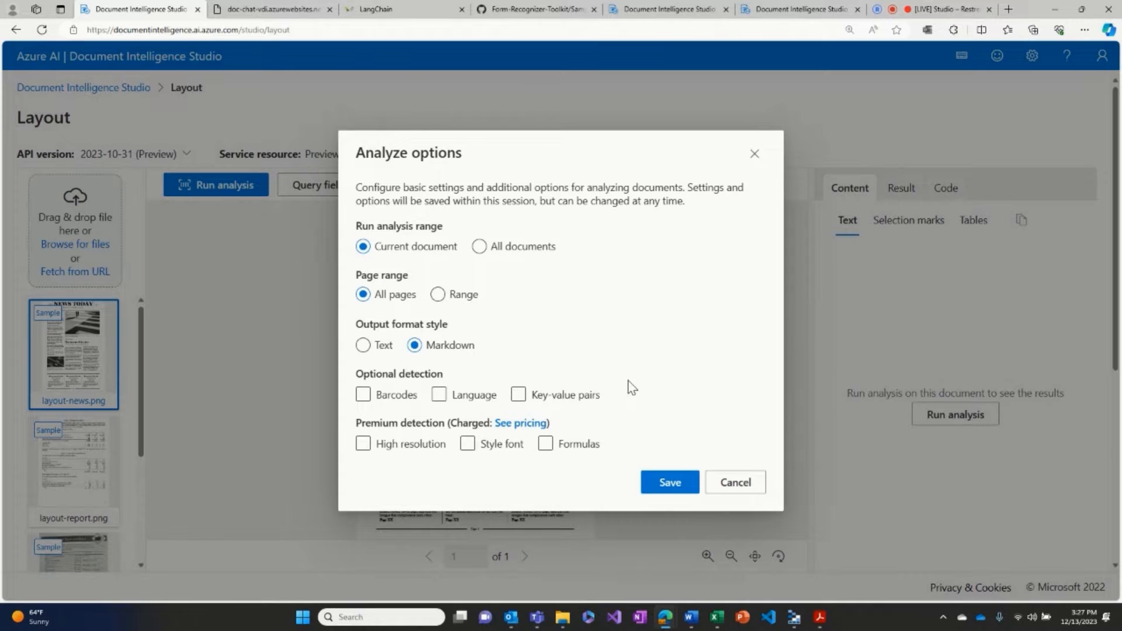
mouse_move(670, 482)
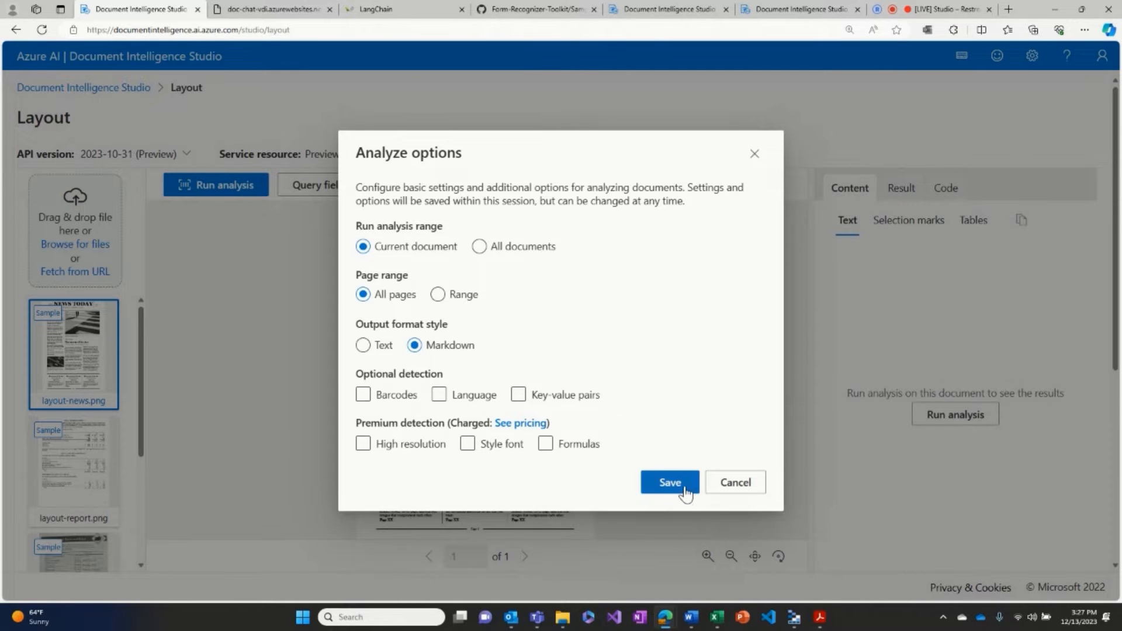
click(669, 481)
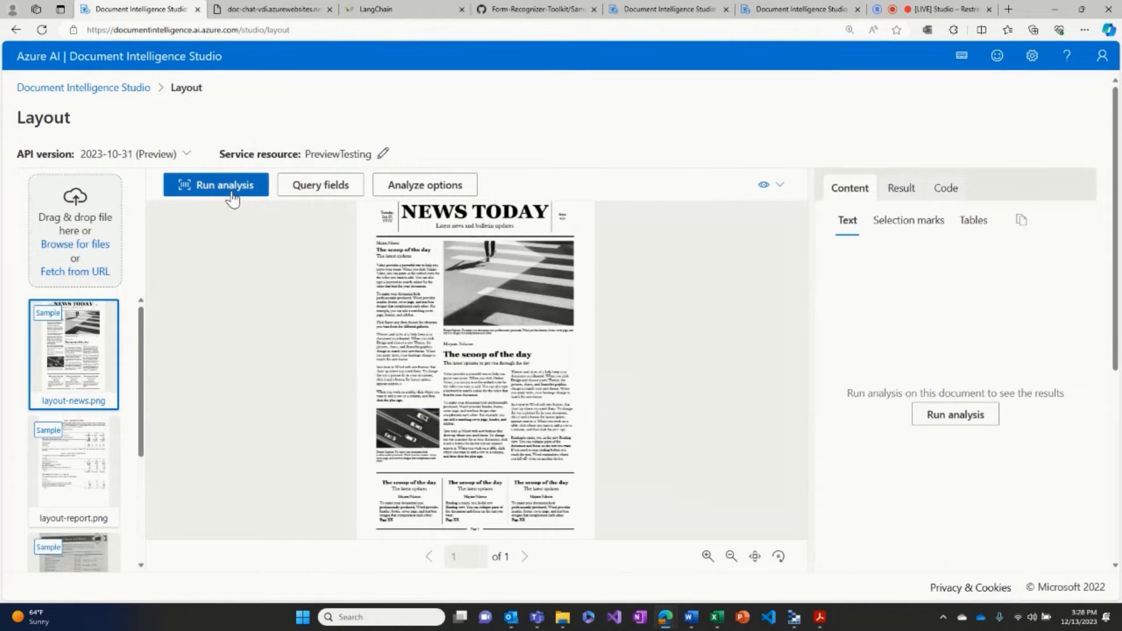
Rerun the analysis and review the extracted content in the Markdown view
click(216, 184)
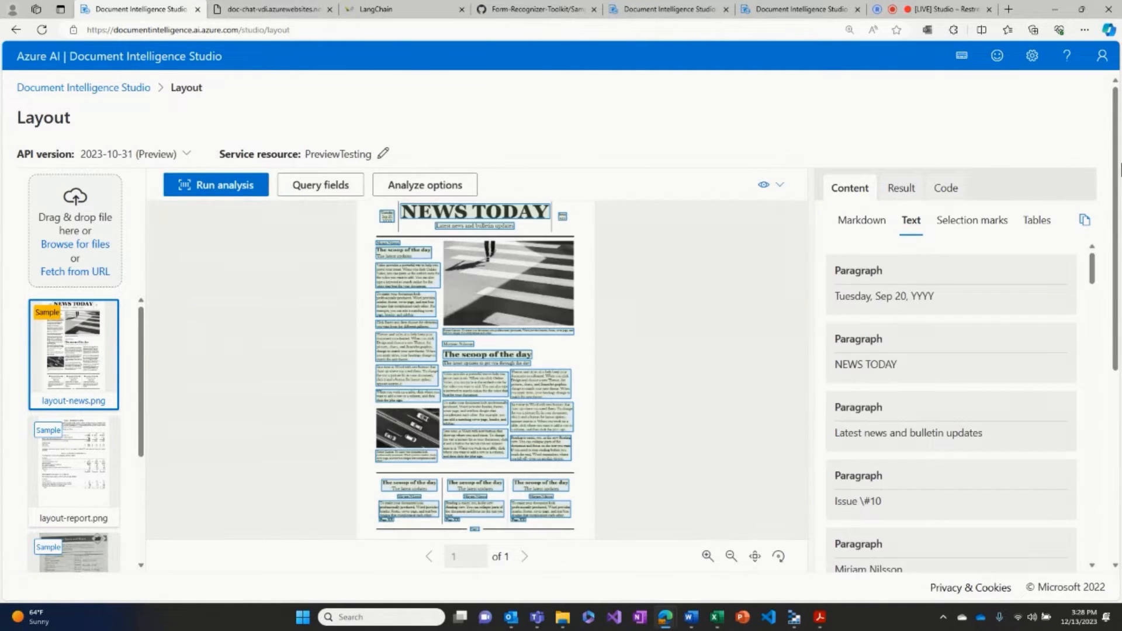
click(861, 220)
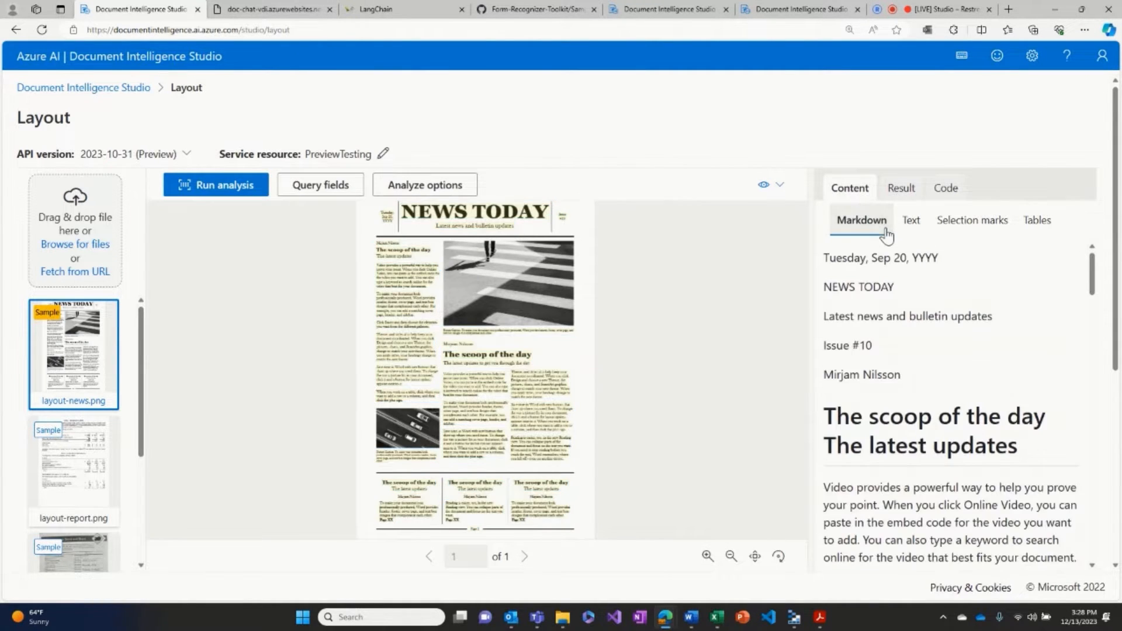
scroll(down, 3)
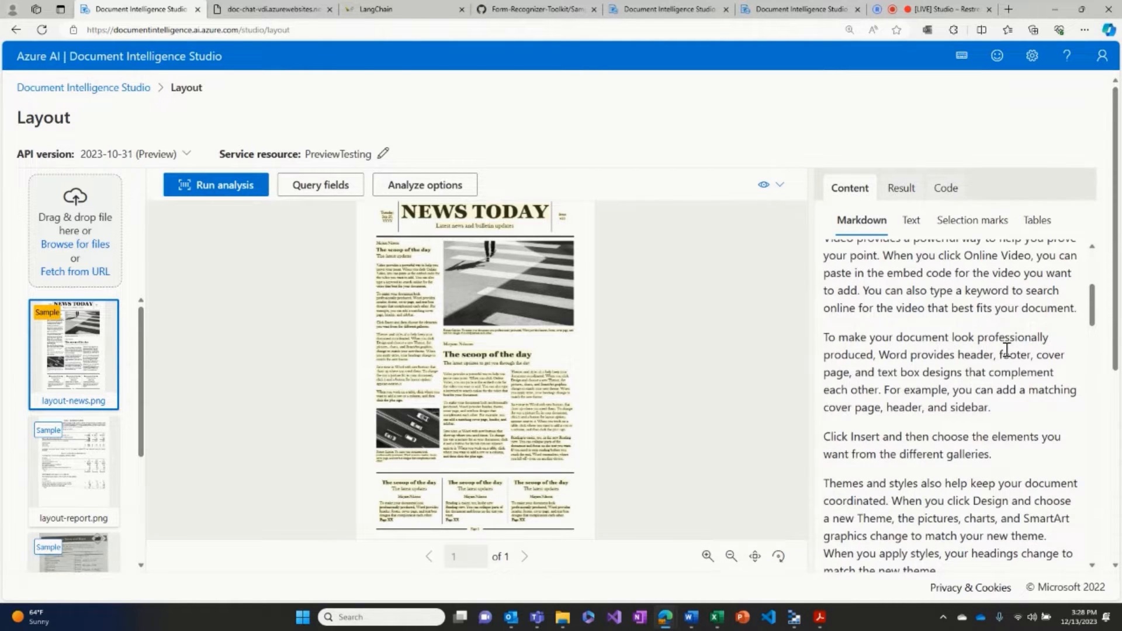
mouse_move(1013, 361)
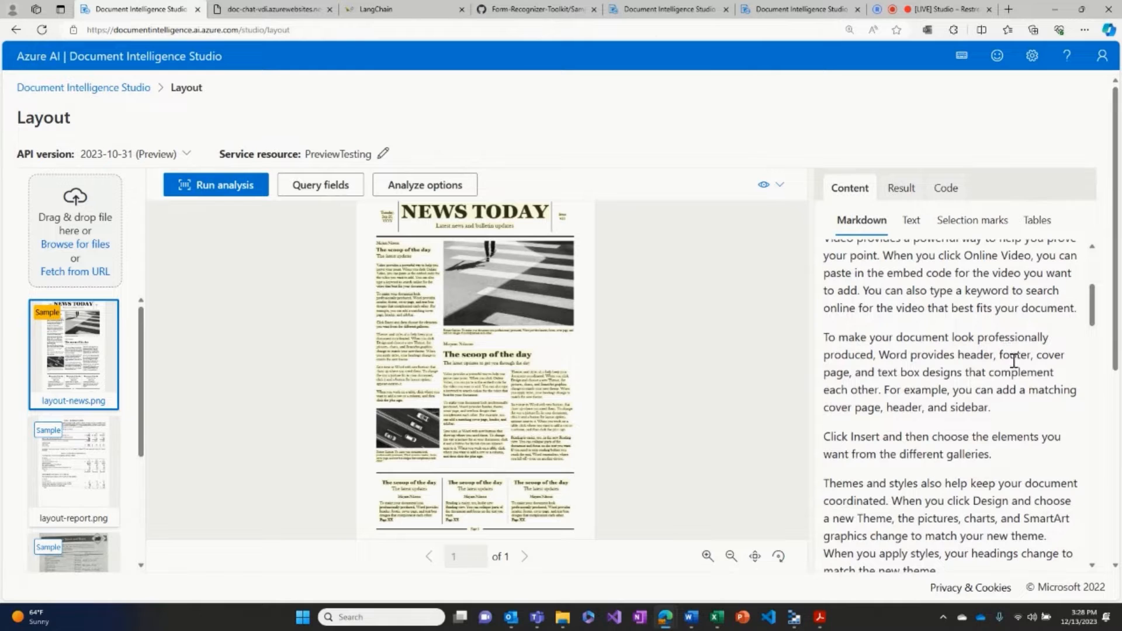
mouse_move(998, 386)
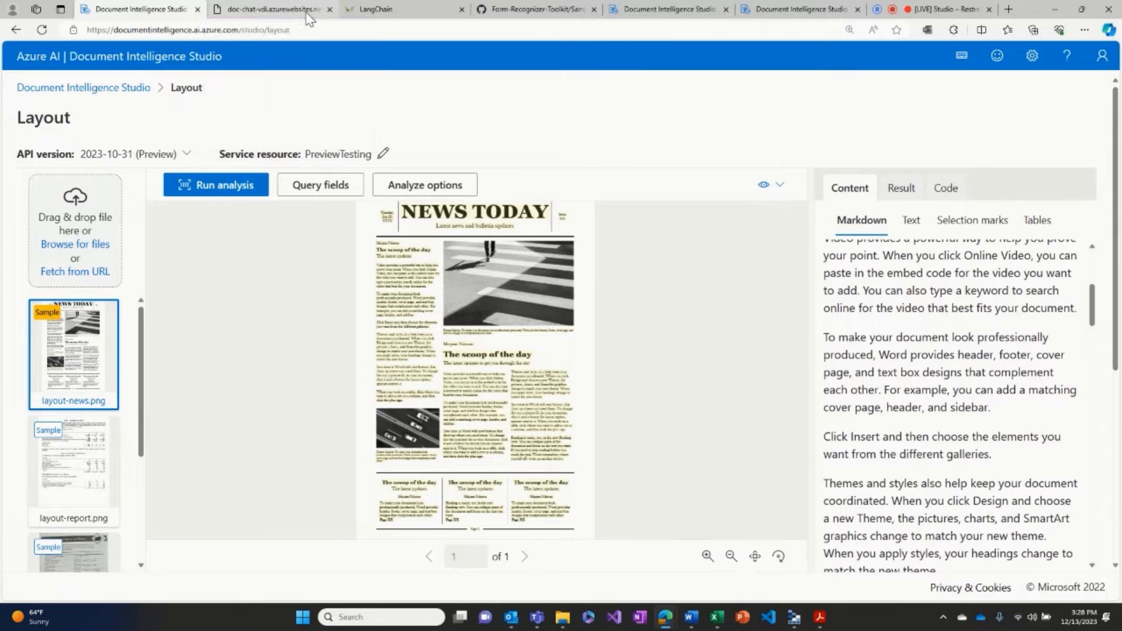
Switch to the doc-chat app and look through the loaded PressReleaseFY24Q1.pdf
click(270, 9)
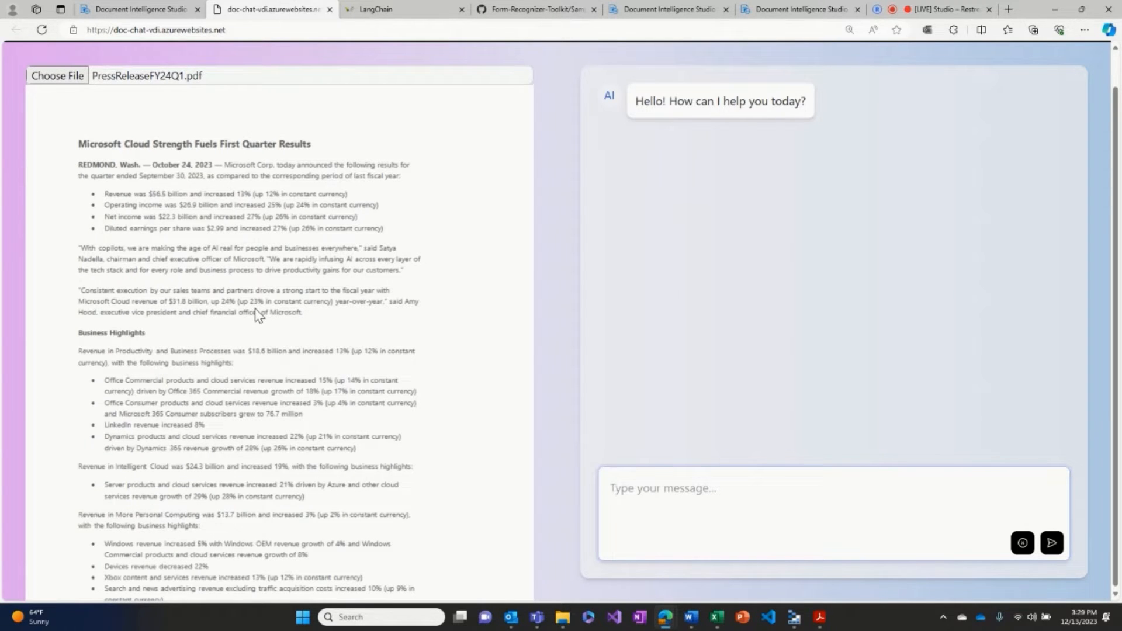
scroll(down, 3)
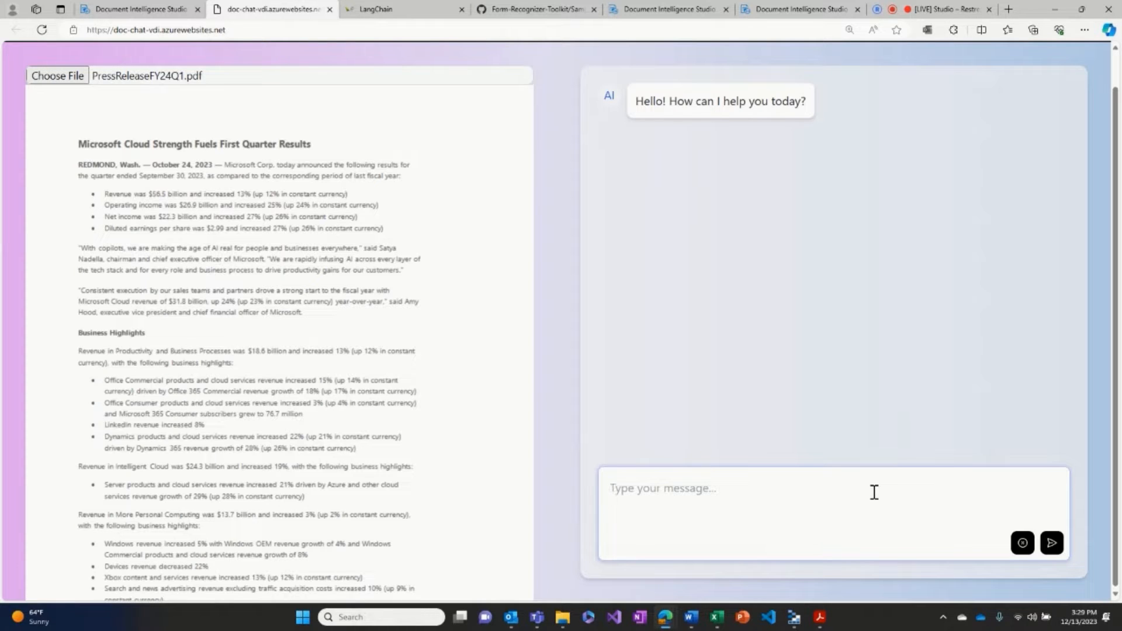
Ask the chat what constant currency is, then return to the Studio's Layout page
text(can)
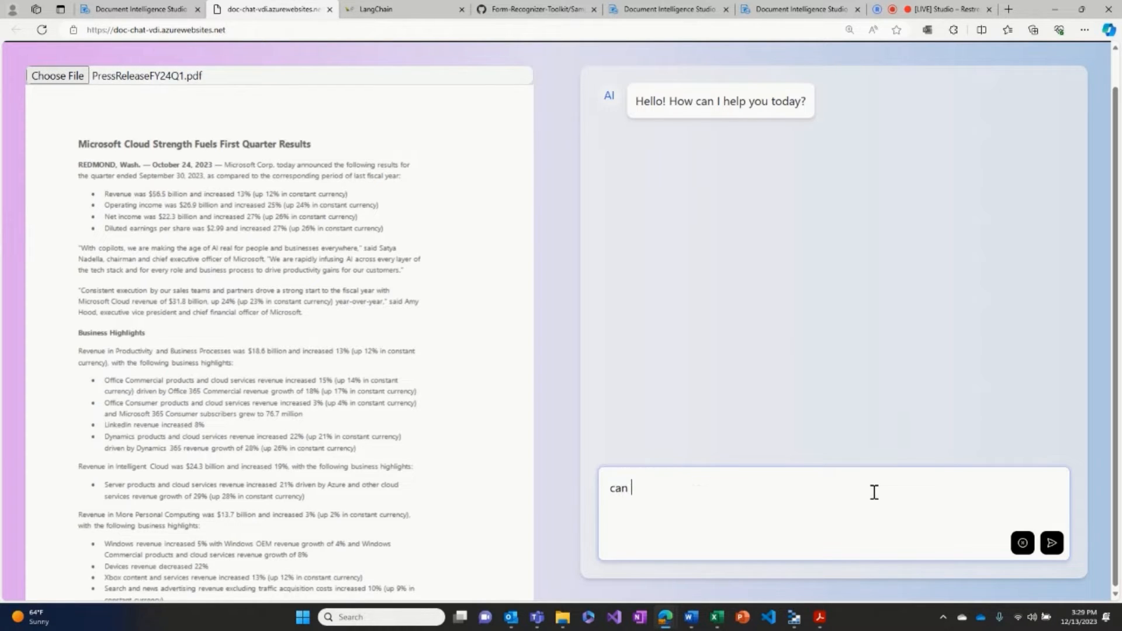
text(you summarize the)
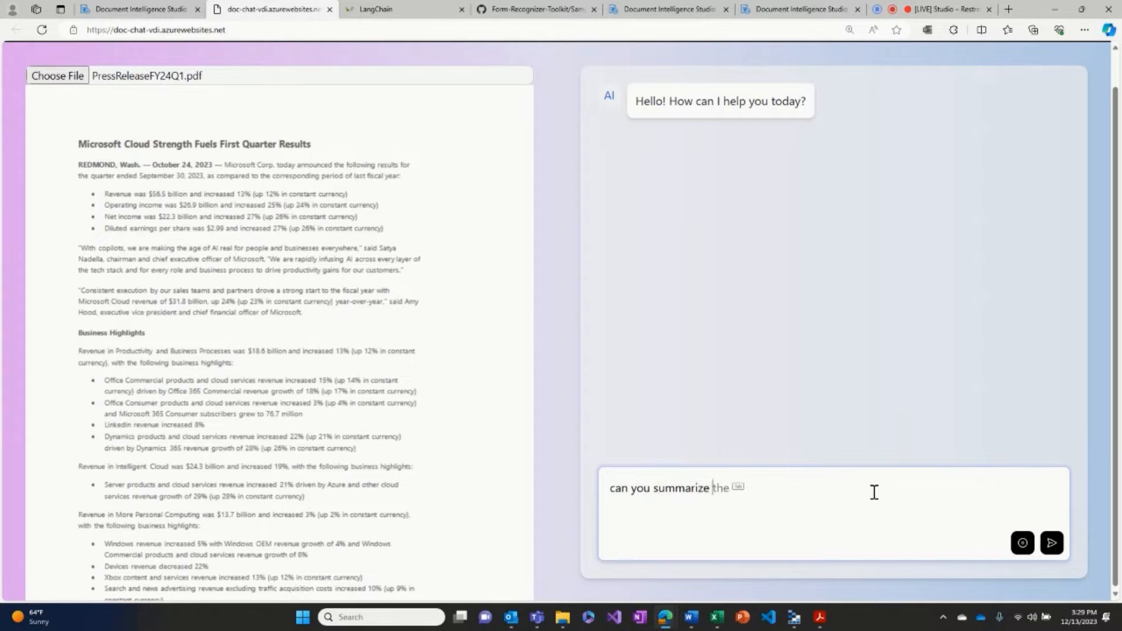
text(what constant)
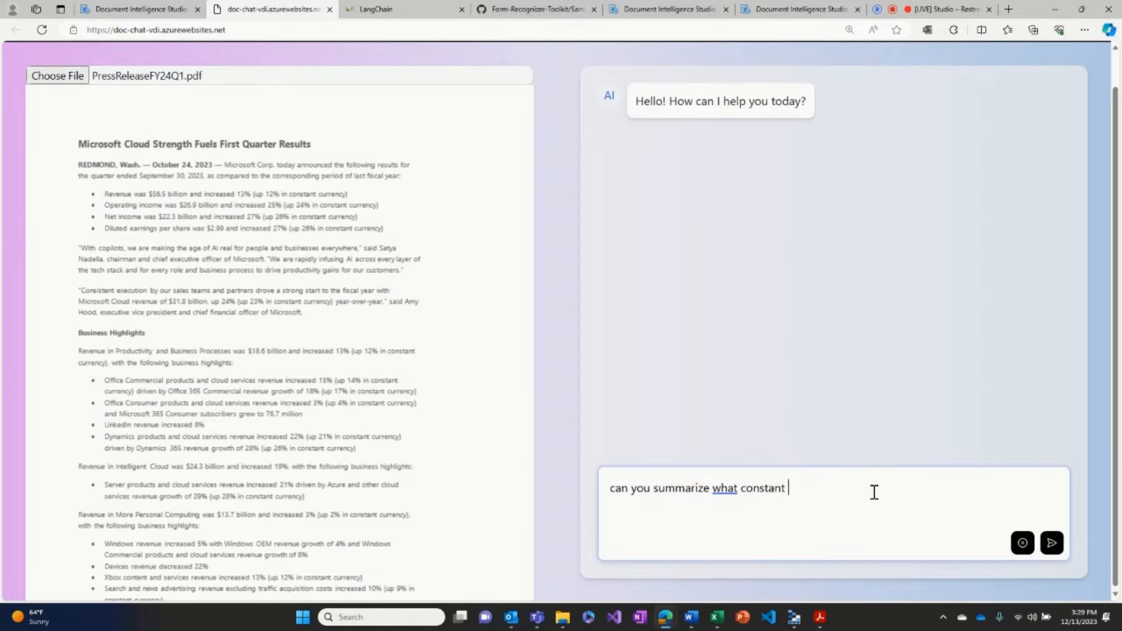
text(currency is?)
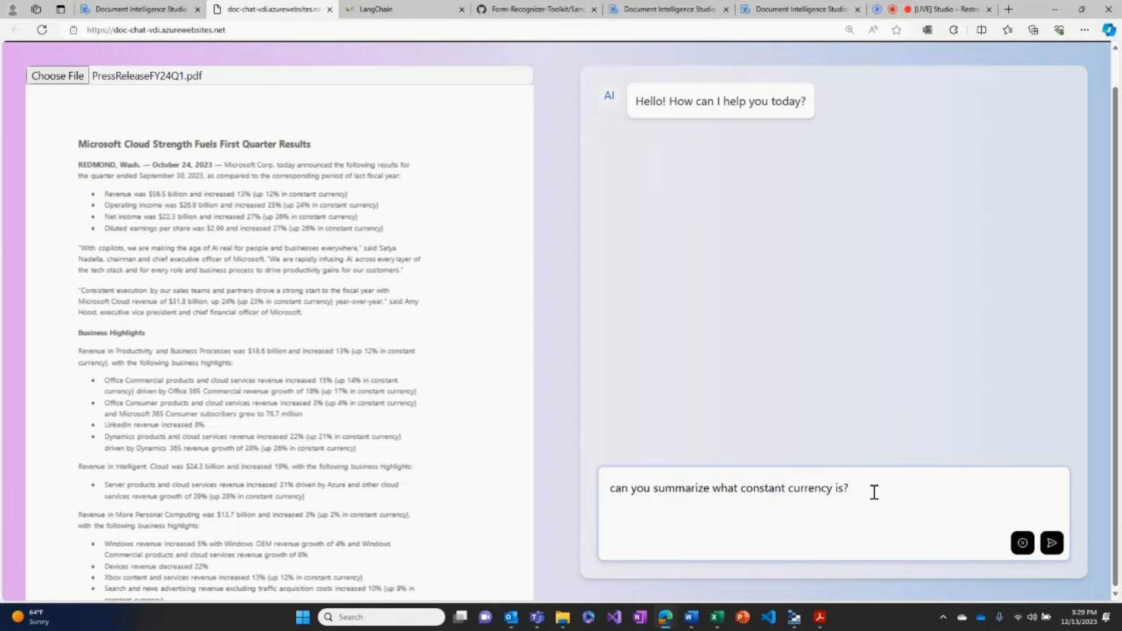
click(1051, 541)
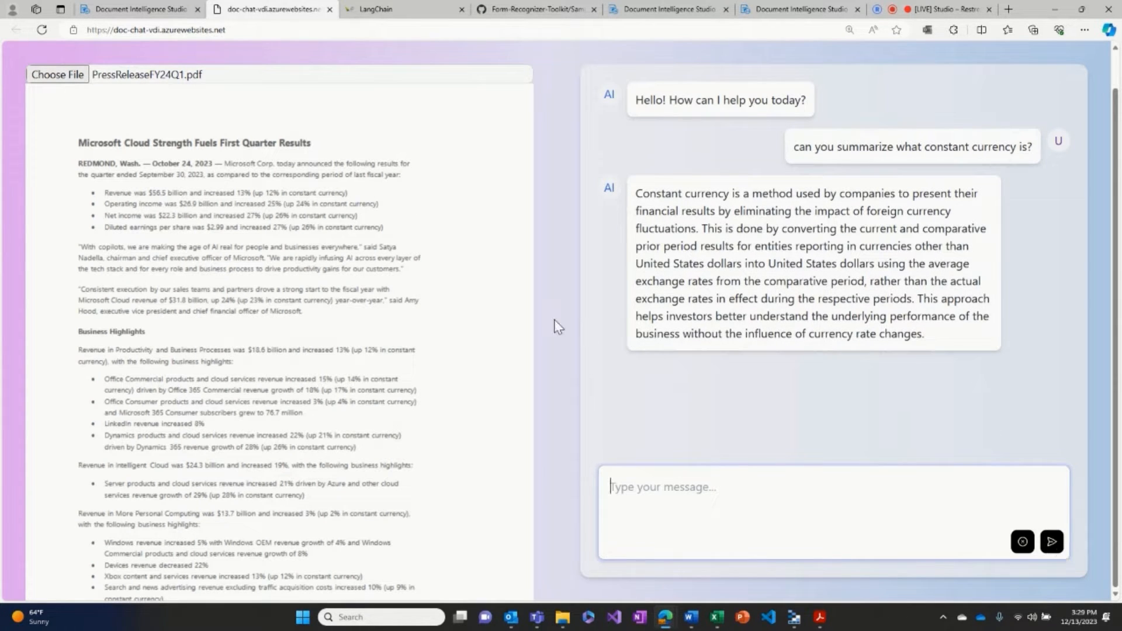
click(140, 9)
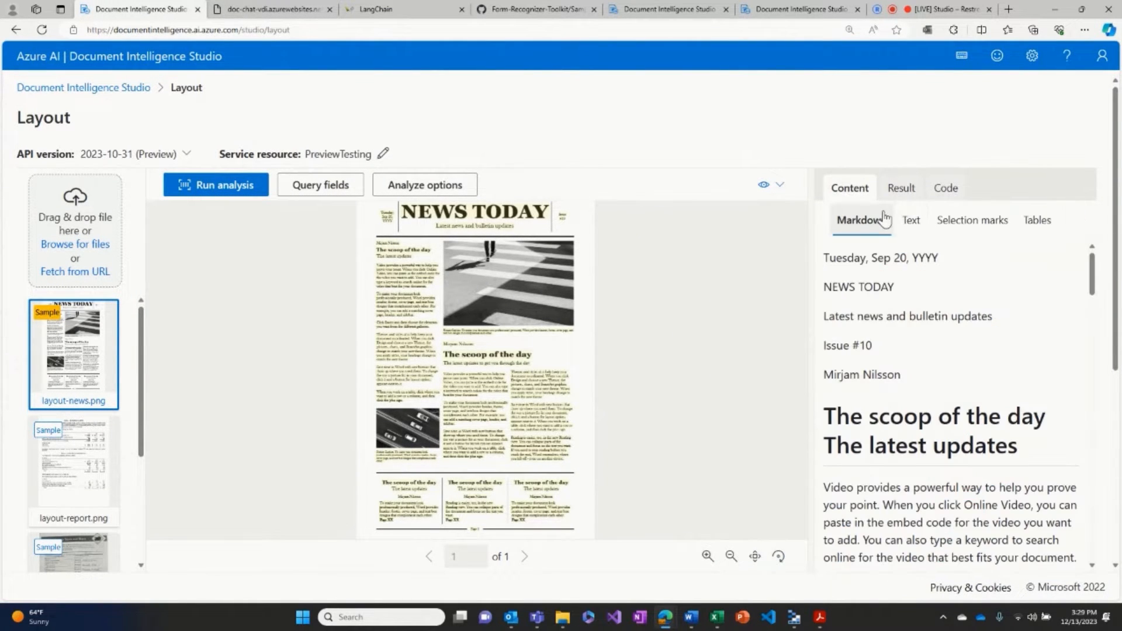
Show the newspaper's extracted content in the Text view as plain paragraphs
click(910, 220)
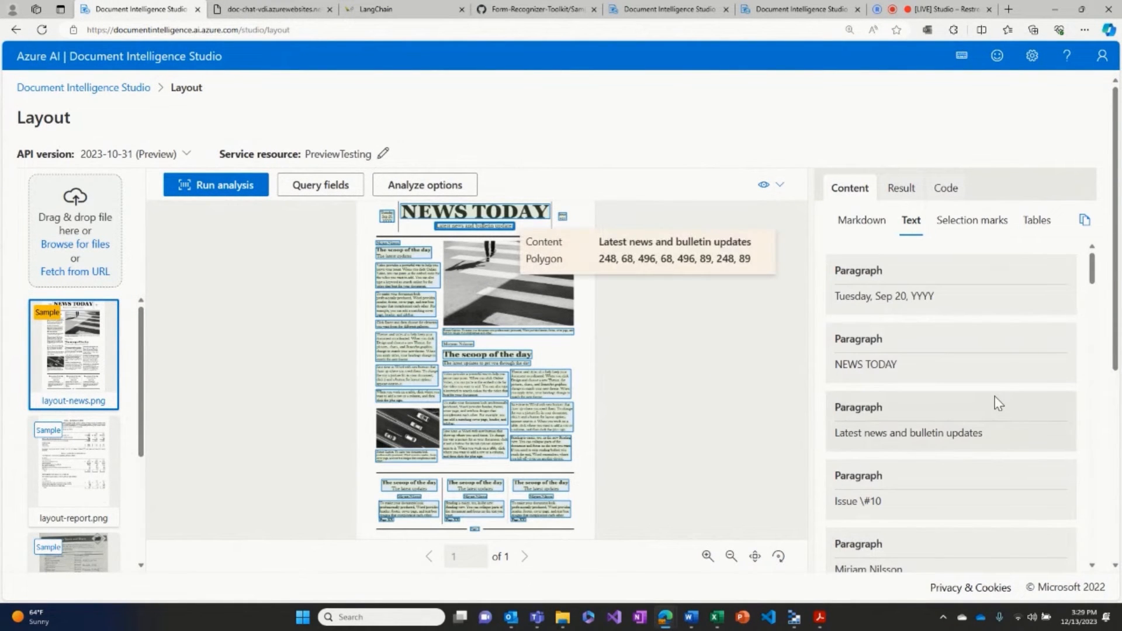
mouse_move(978, 406)
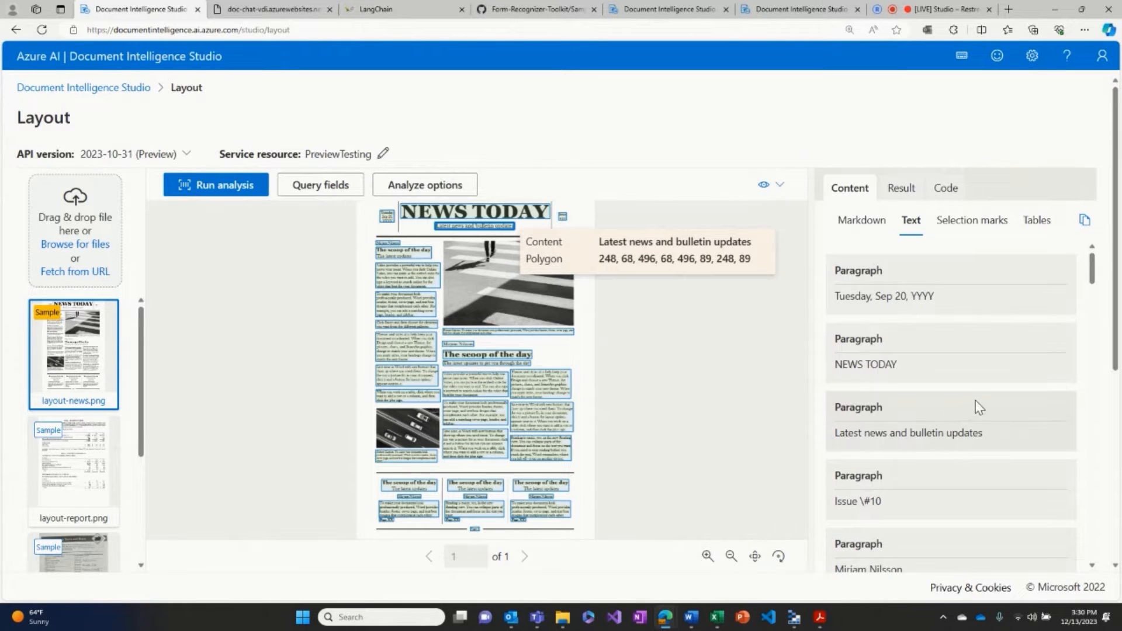
scroll(down, 3)
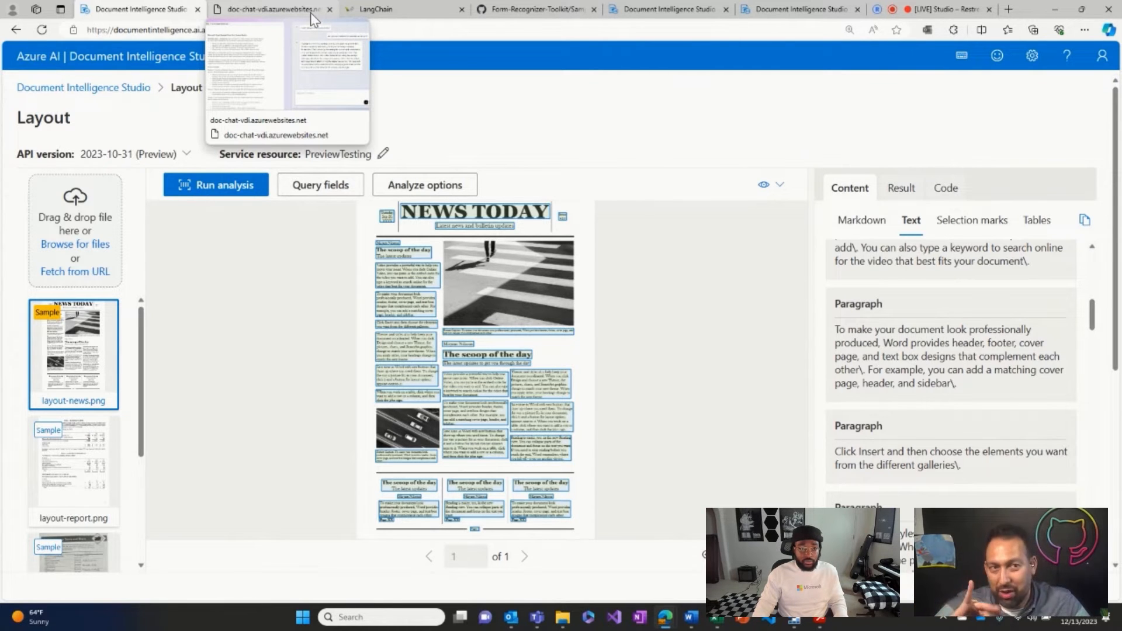
Revisit the doc-chat conversation, then bring up the Form-Recognizer-Toolkit RAG LangChain notebook on GitHub
click(270, 10)
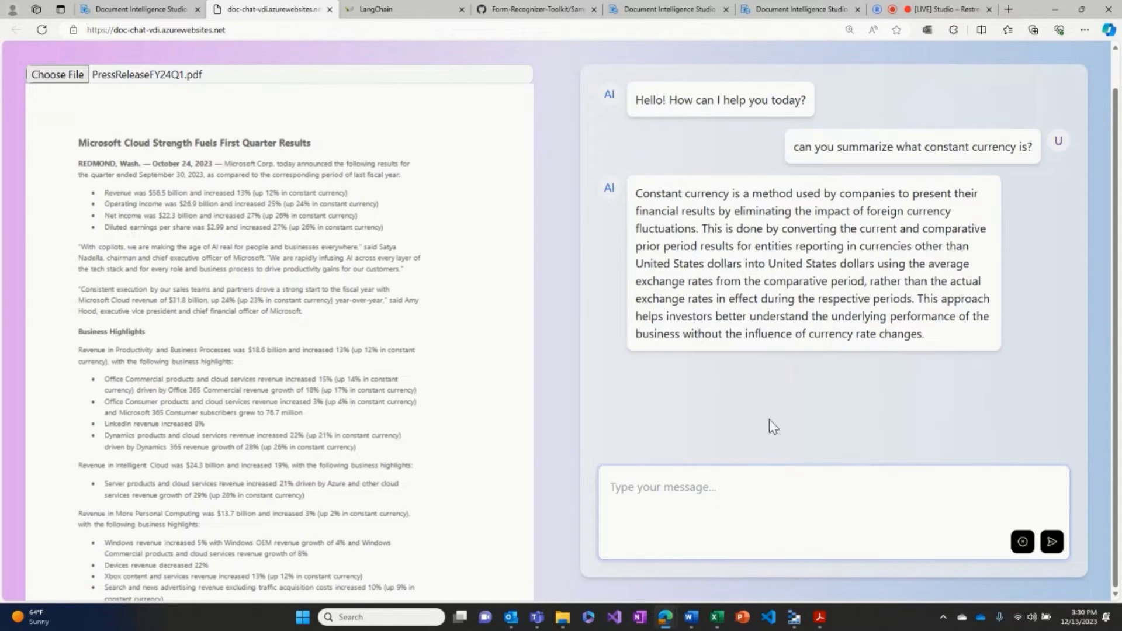
mouse_move(780, 429)
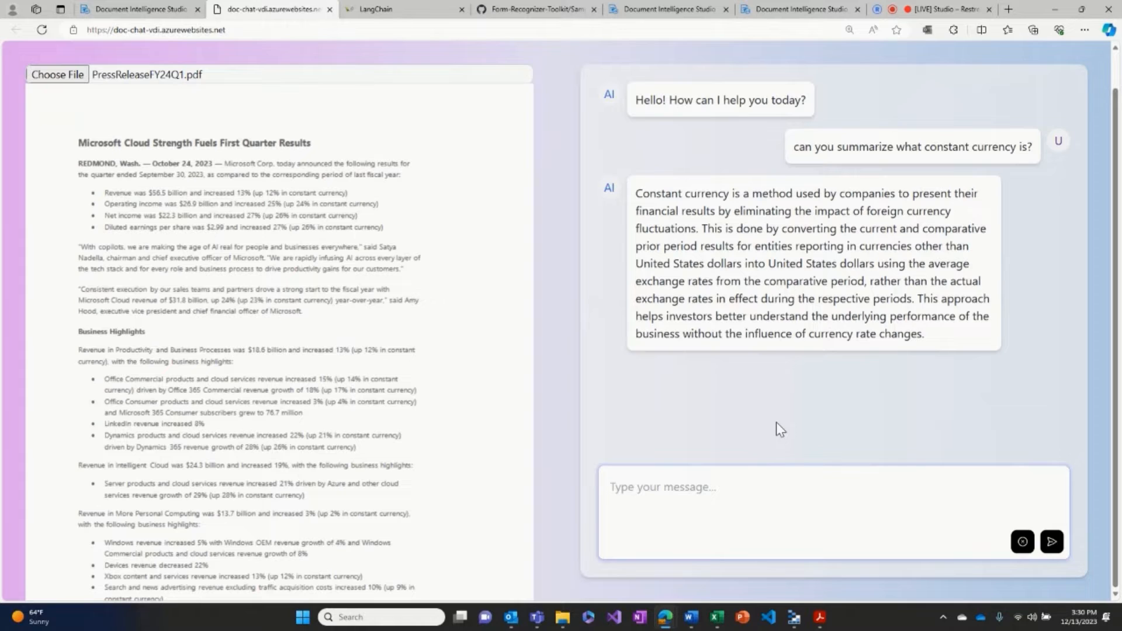
click(788, 496)
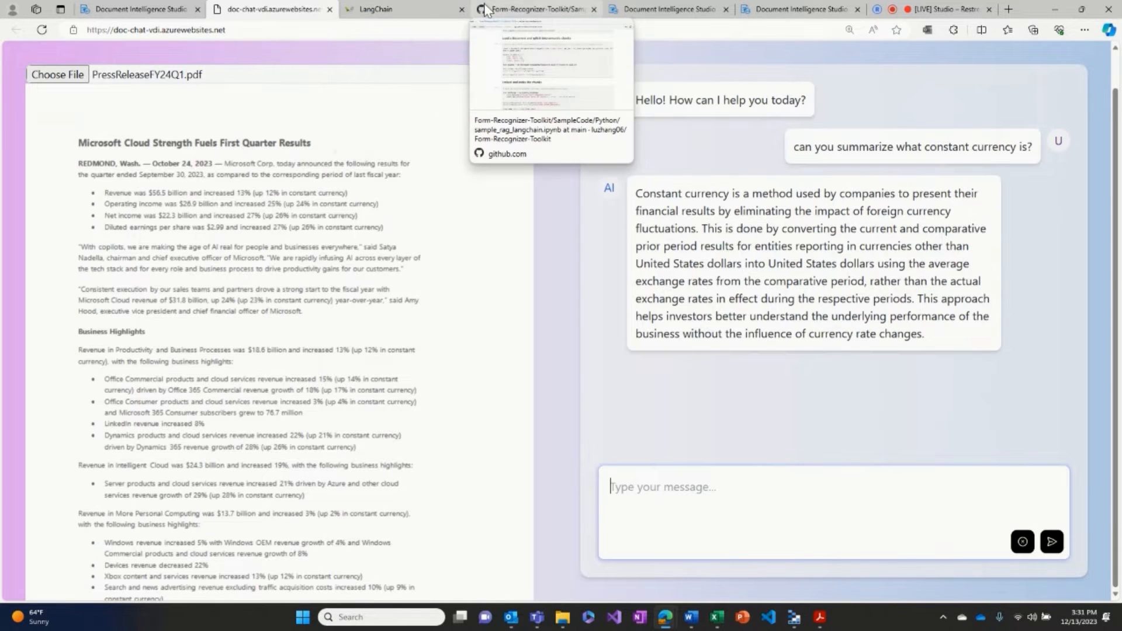
click(533, 9)
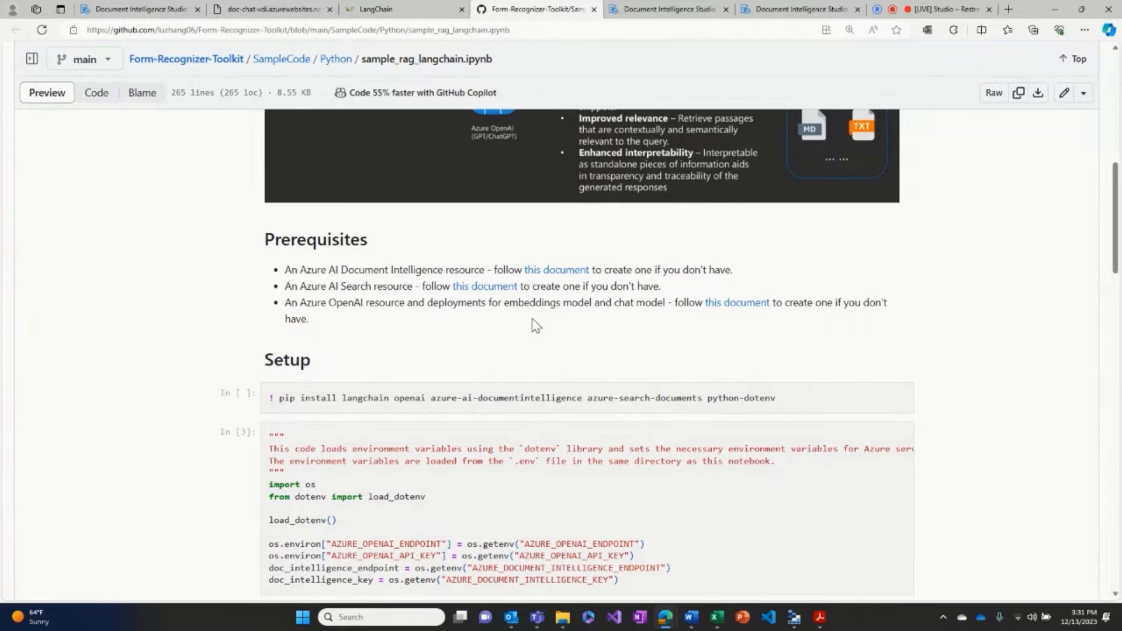
scroll(down, 3)
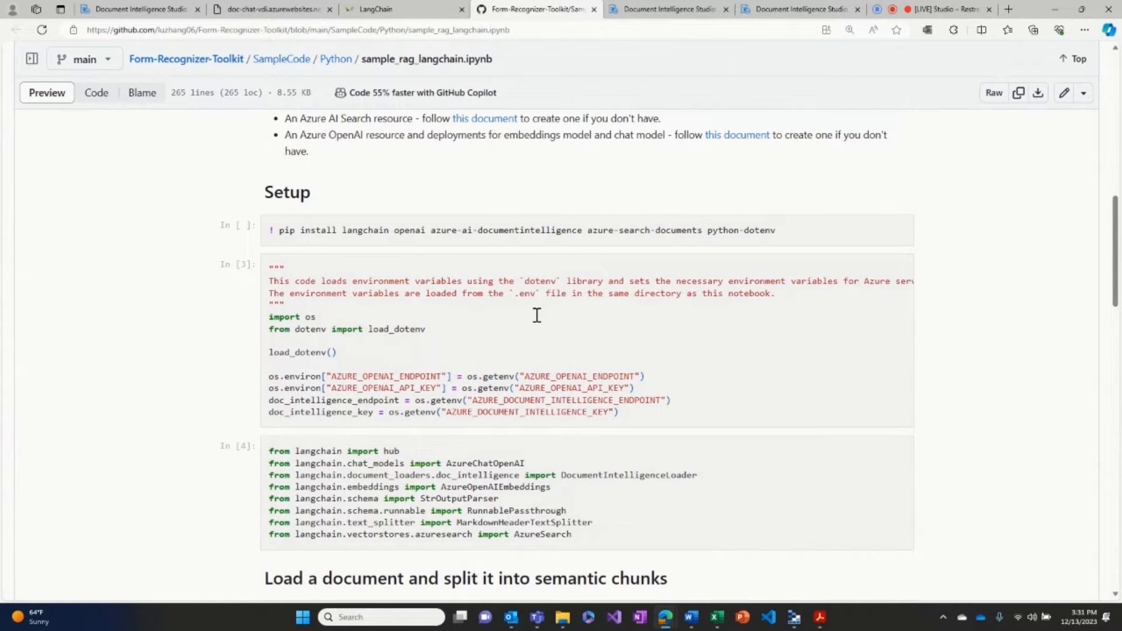
scroll(down, 3)
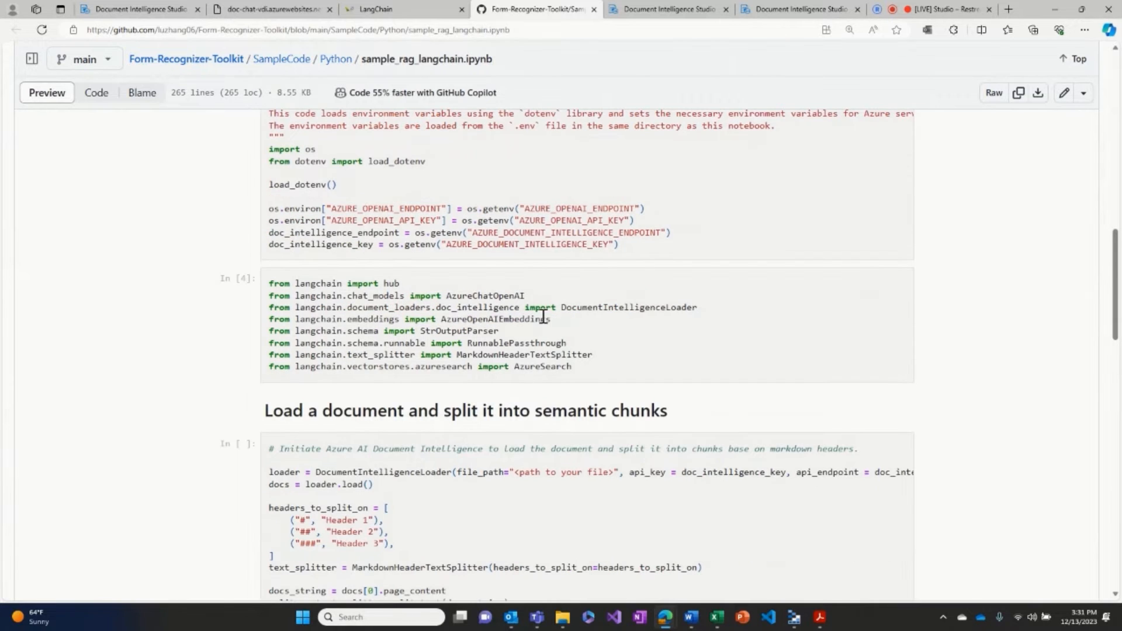
scroll(down, 3)
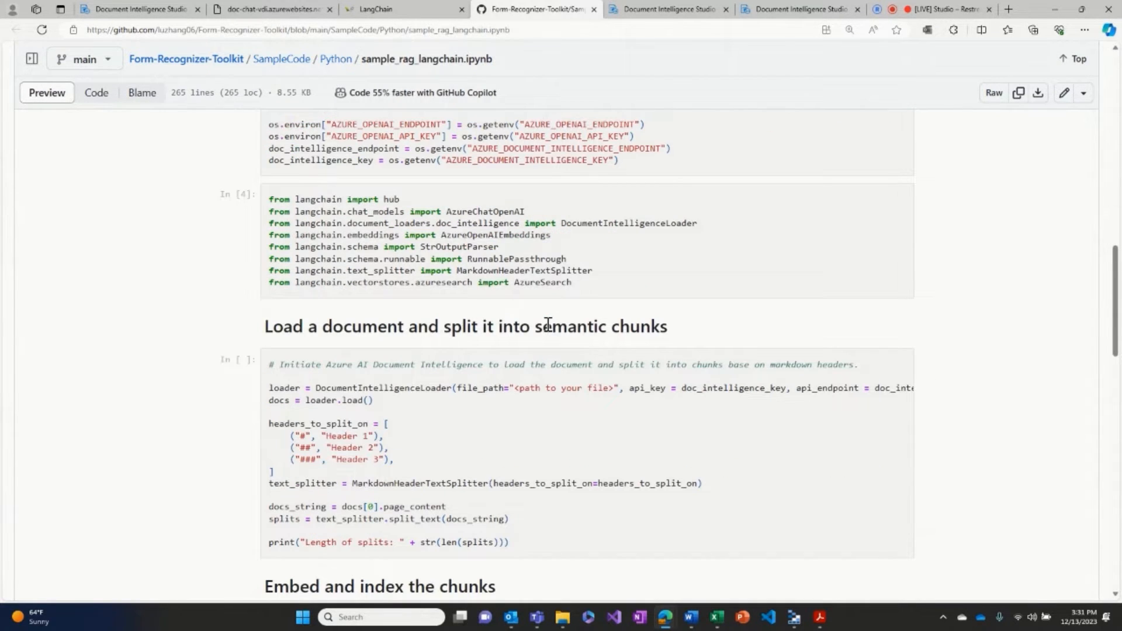
scroll(down, 3)
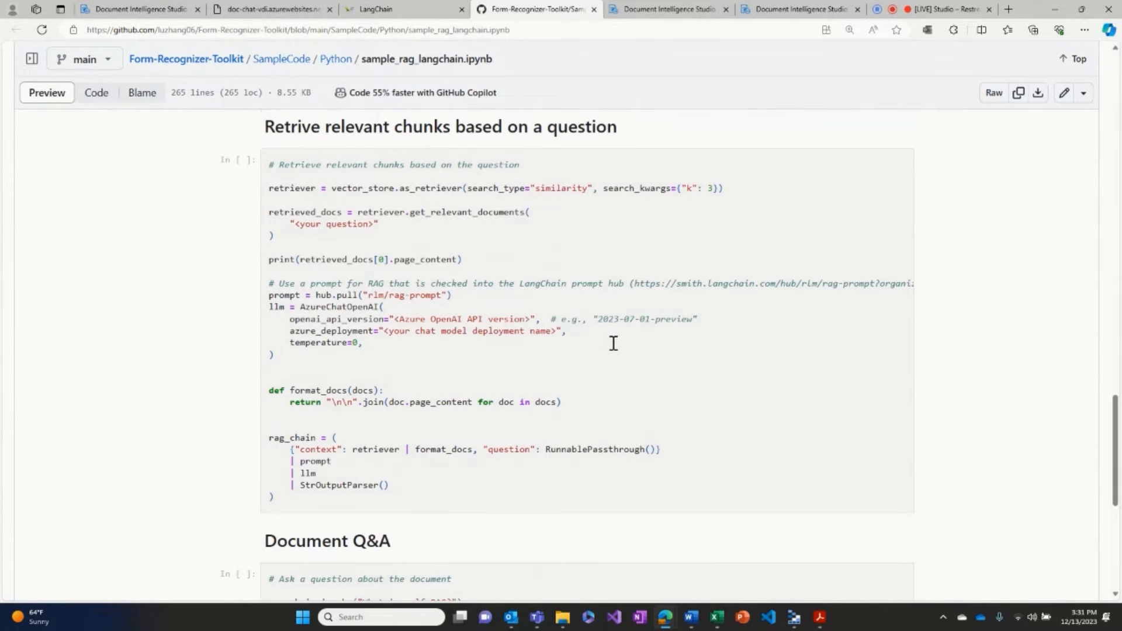
mouse_move(632, 369)
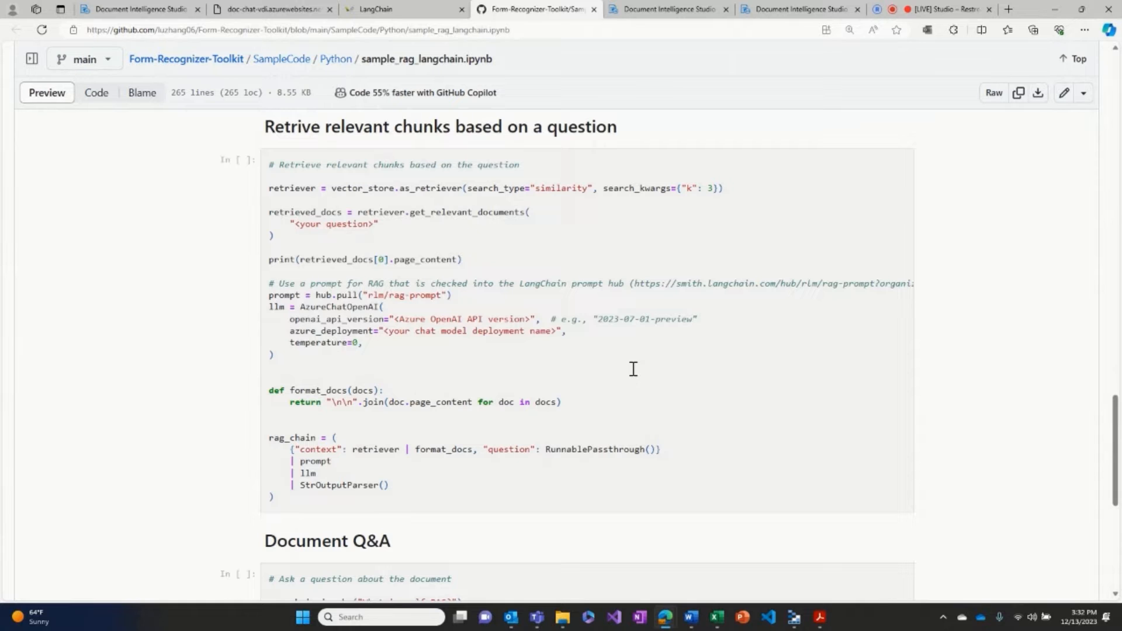
mouse_move(686, 390)
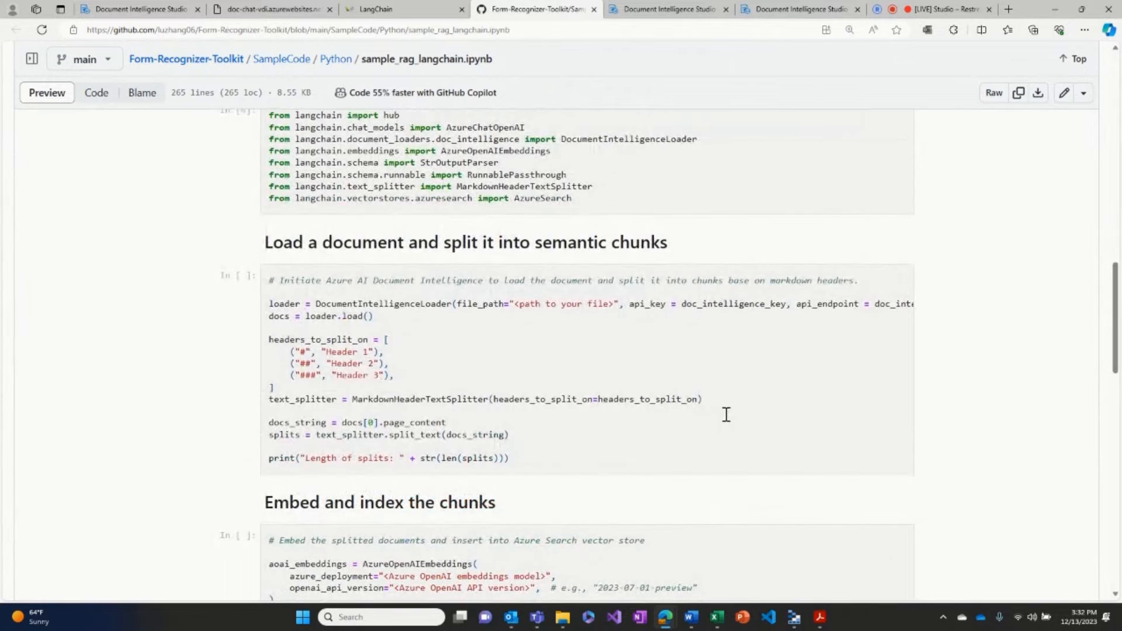
Scroll the notebook back up to its imports and document loading code
scroll(up, 3)
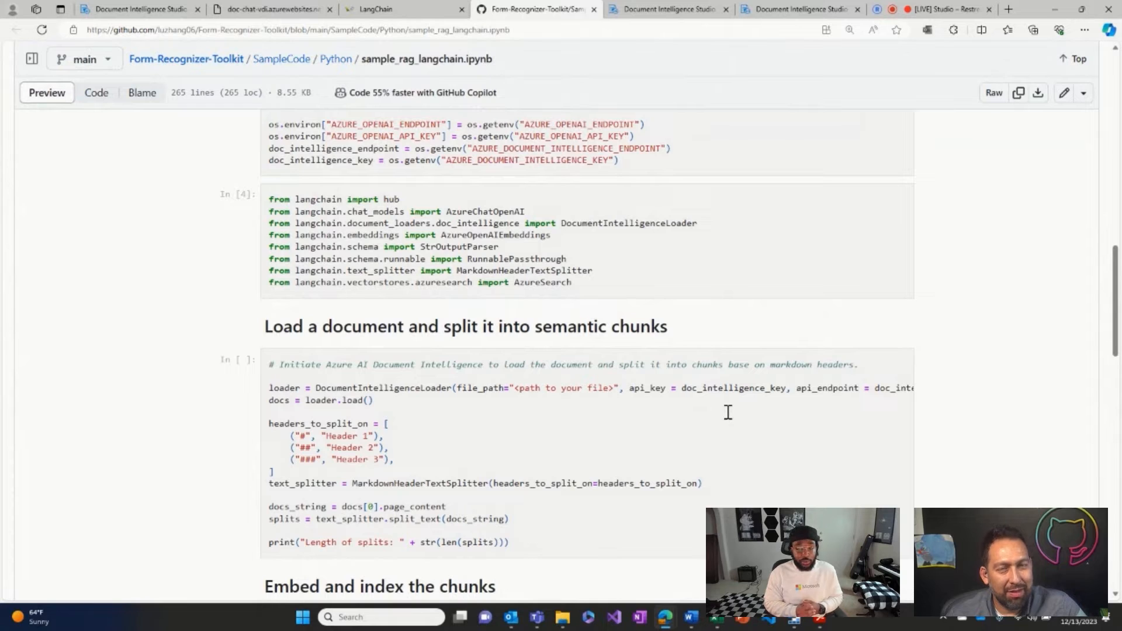
mouse_move(719, 408)
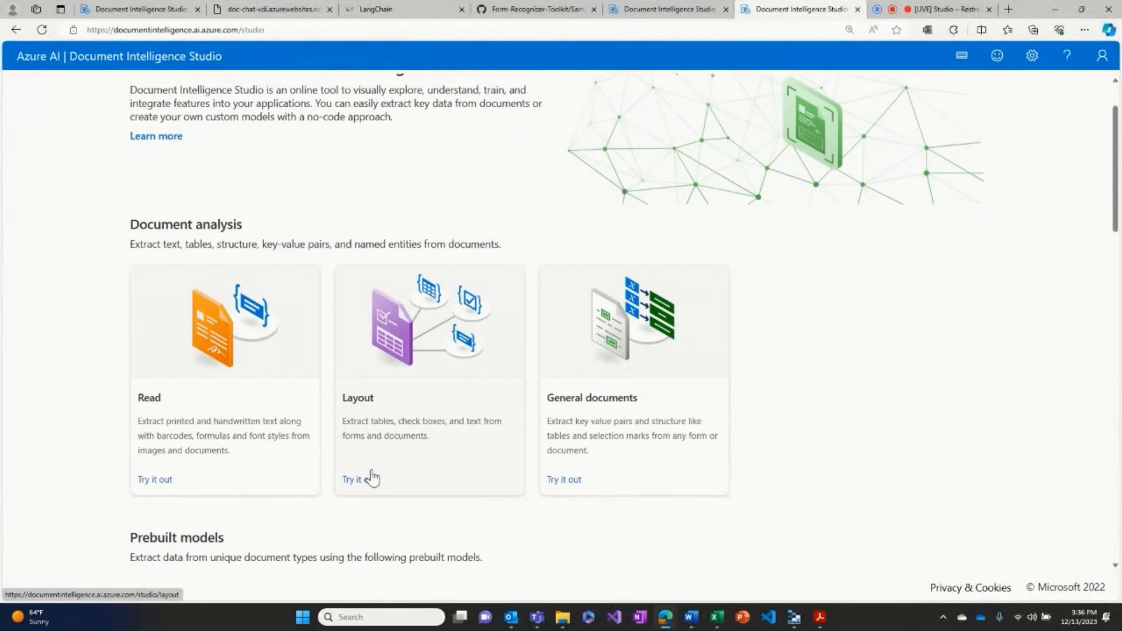
Launch the prebuilt Invoices model from the Prebuilt models section
scroll(down, 3)
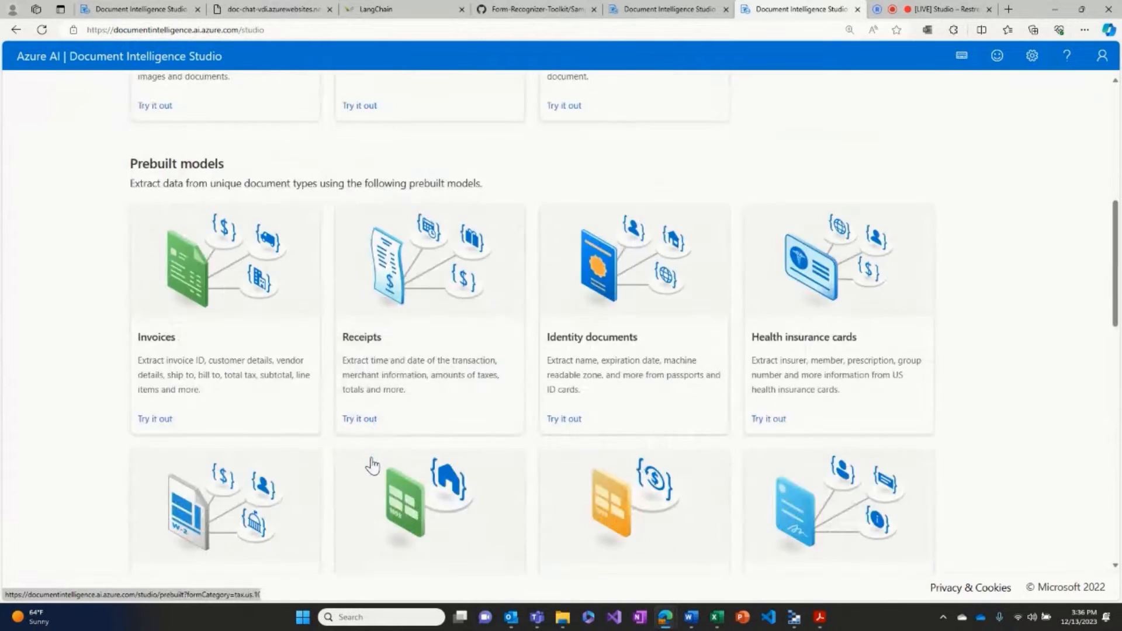
click(155, 418)
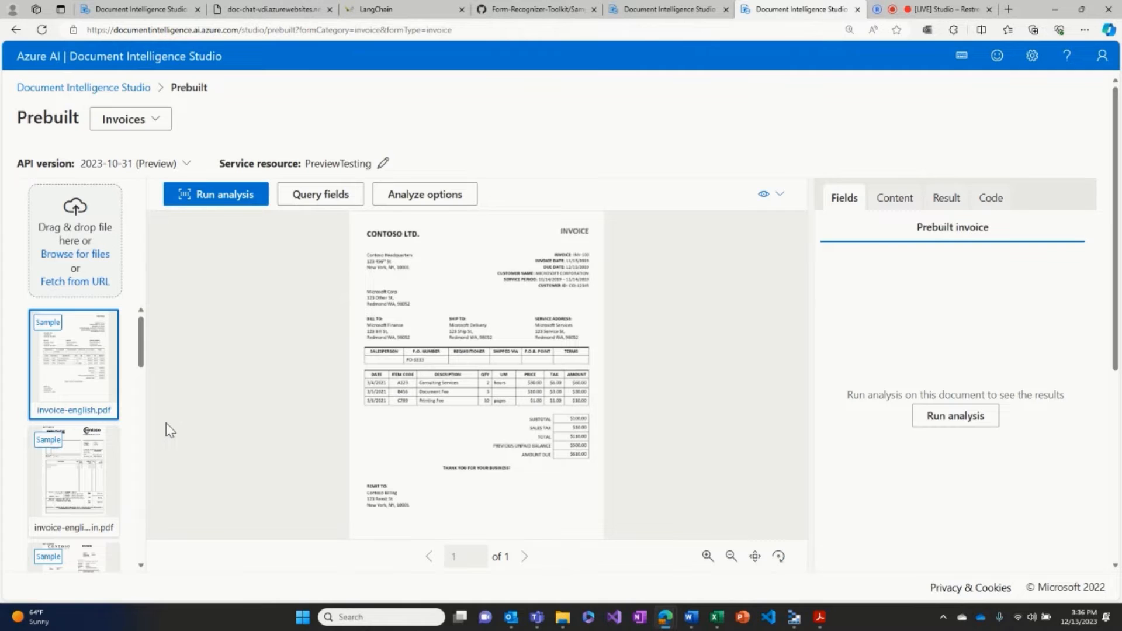
mouse_move(170, 448)
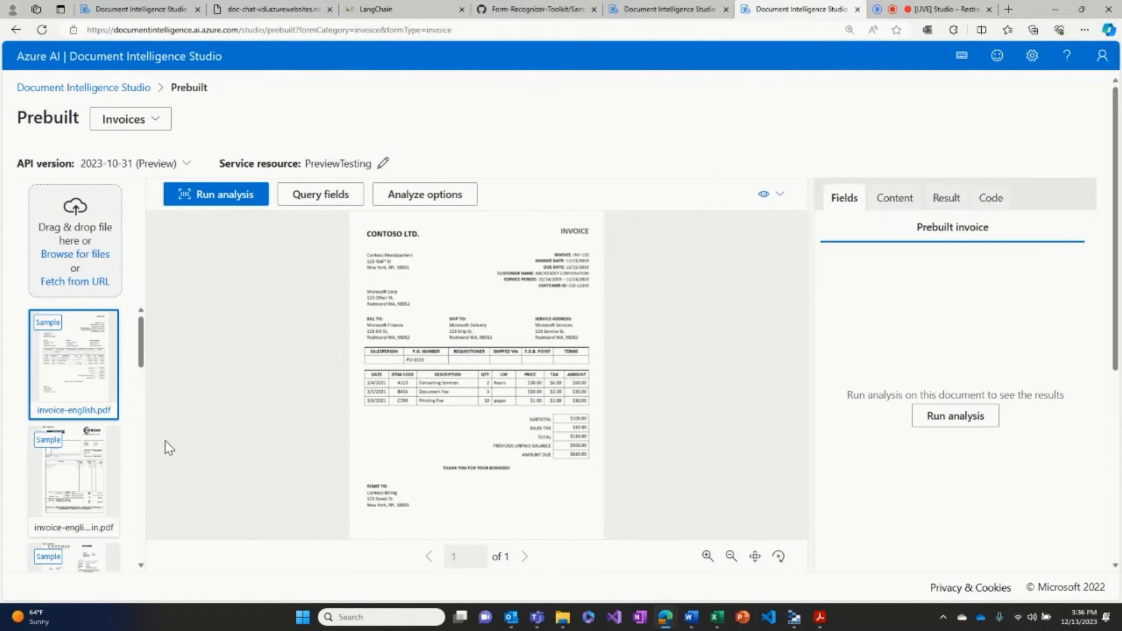
Analyze the third sample English invoice and review its extracted customer fields and invoice date
click(73, 516)
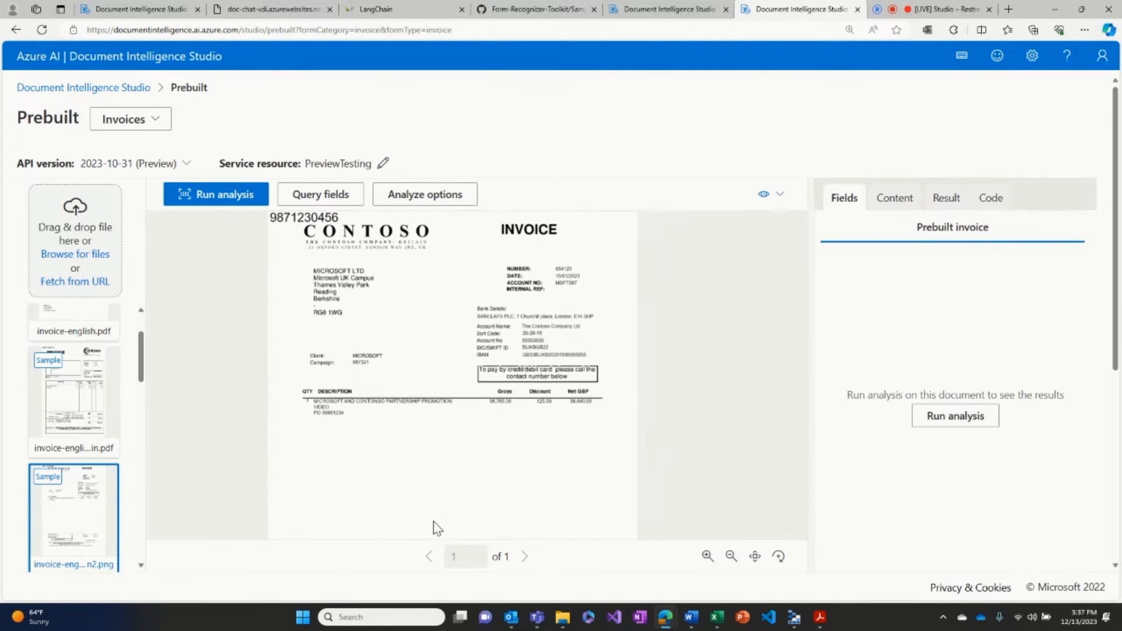
click(216, 194)
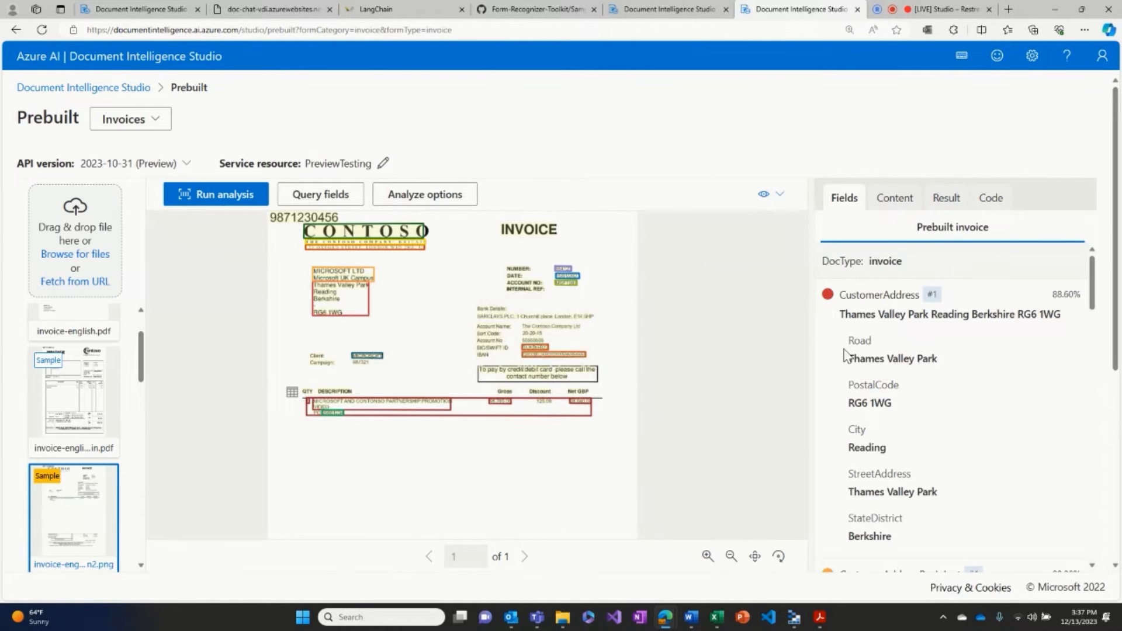
scroll(down, 3)
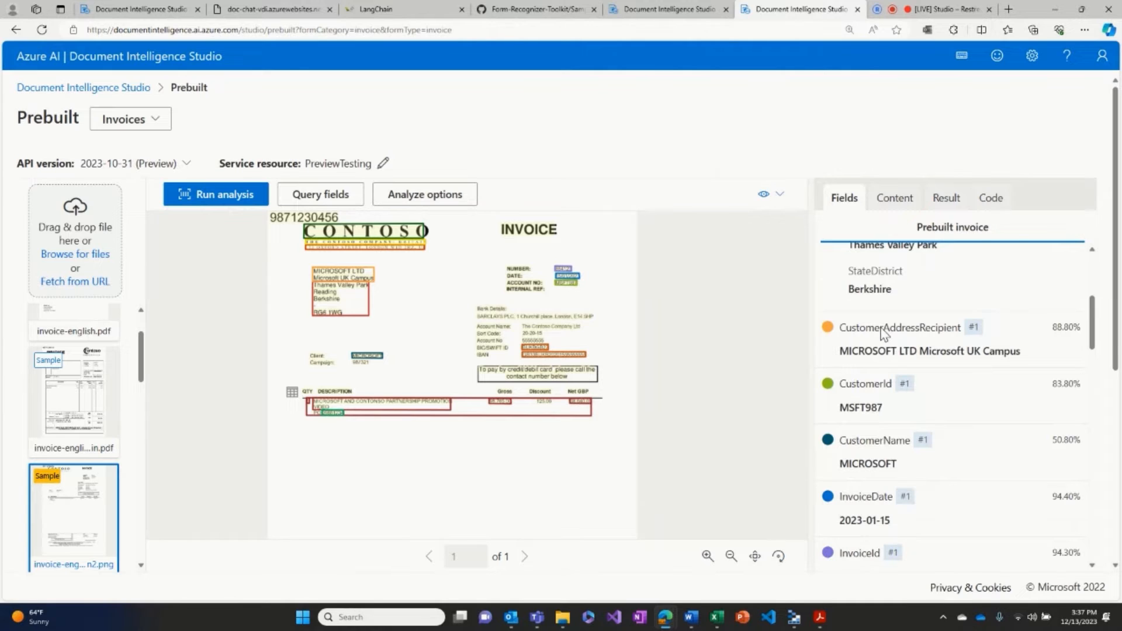
mouse_move(893, 340)
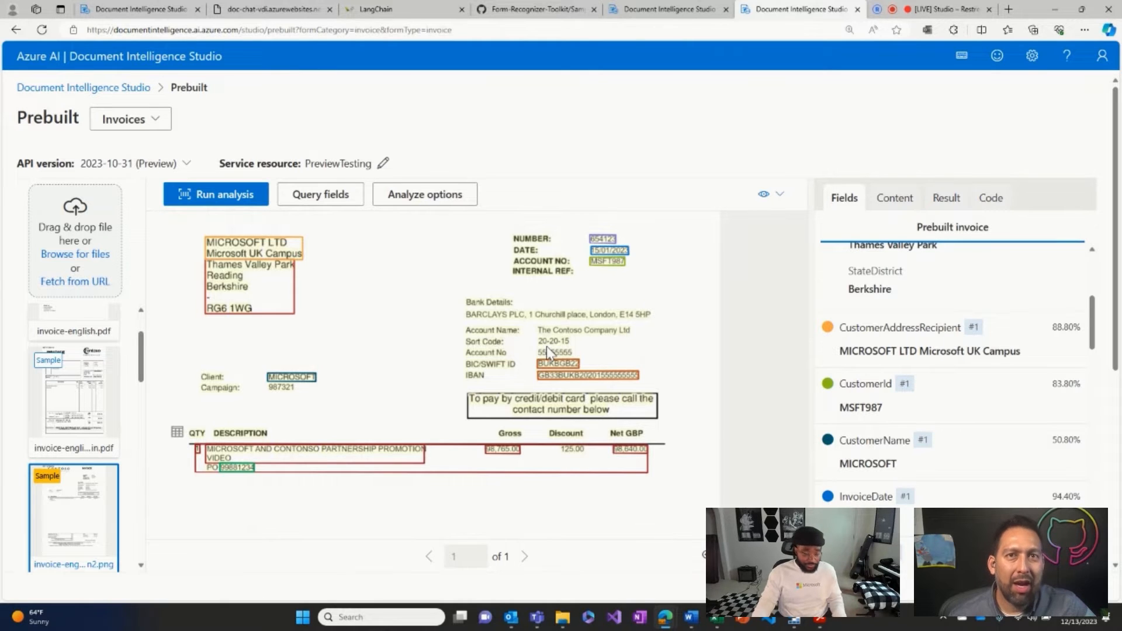
mouse_move(729, 421)
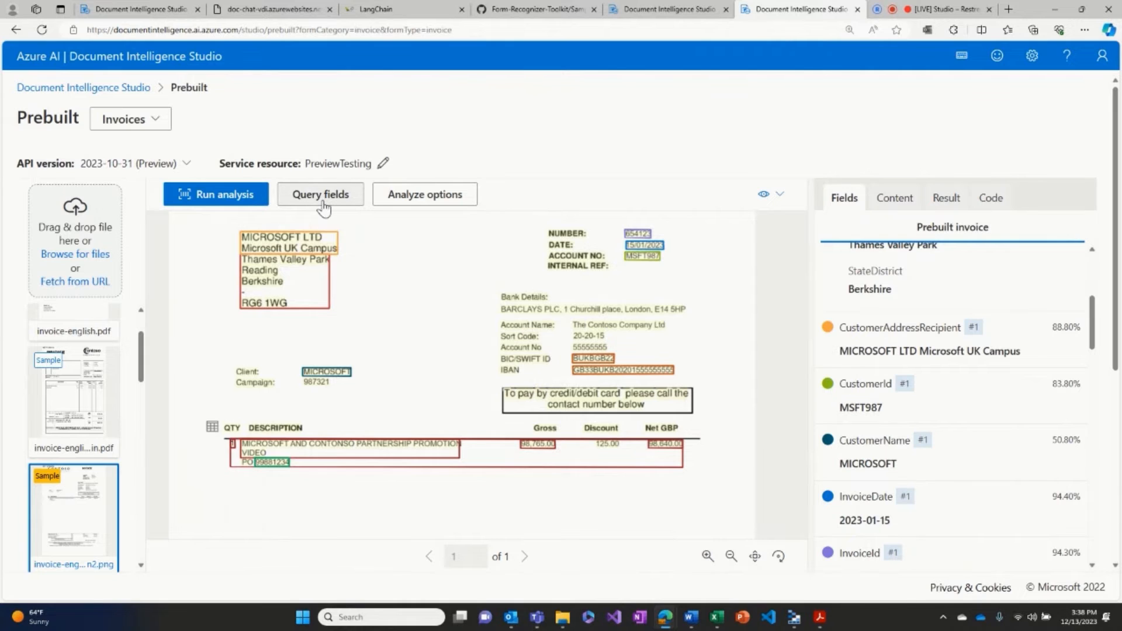
Save query fields Campaign, SortCode and AccountNo, acknowledging the extra usage charges
click(319, 194)
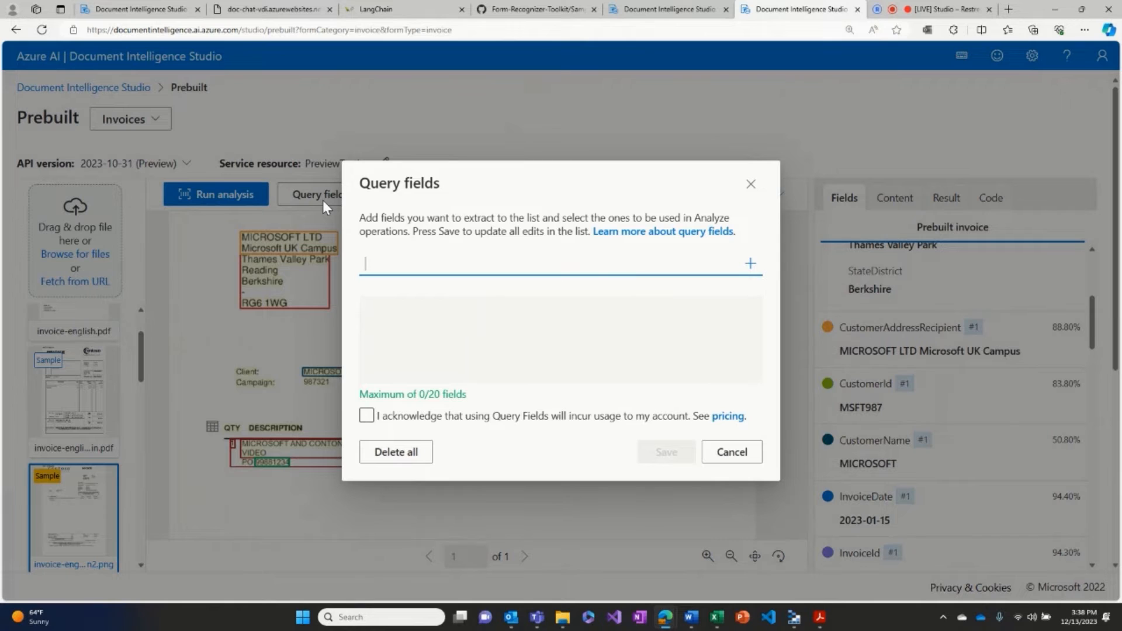
text(Cam)
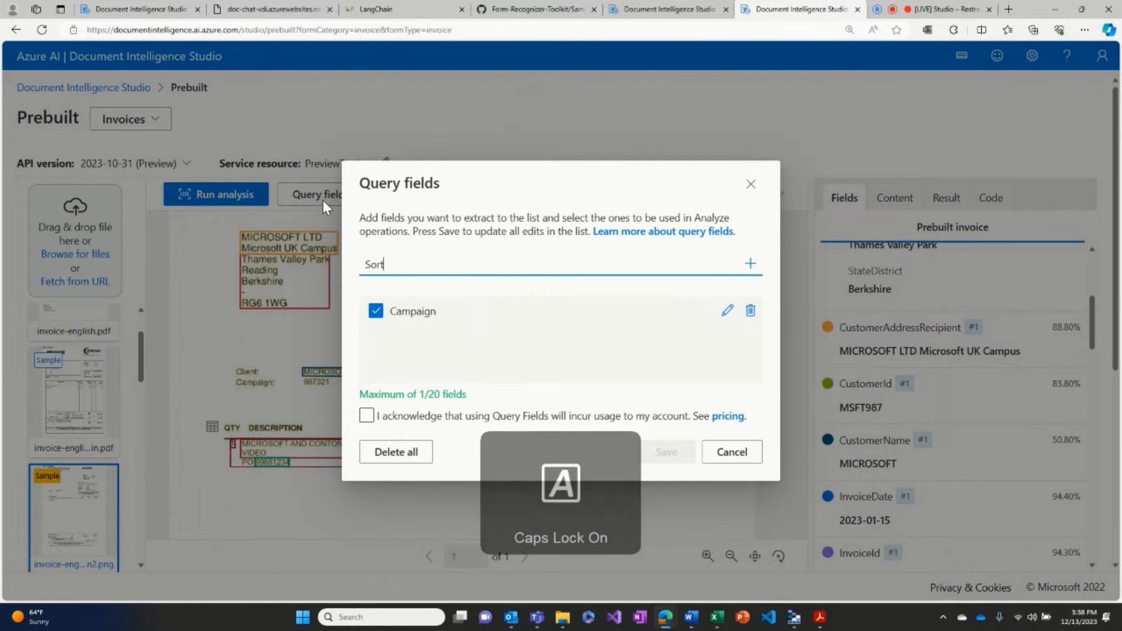
text(Code)
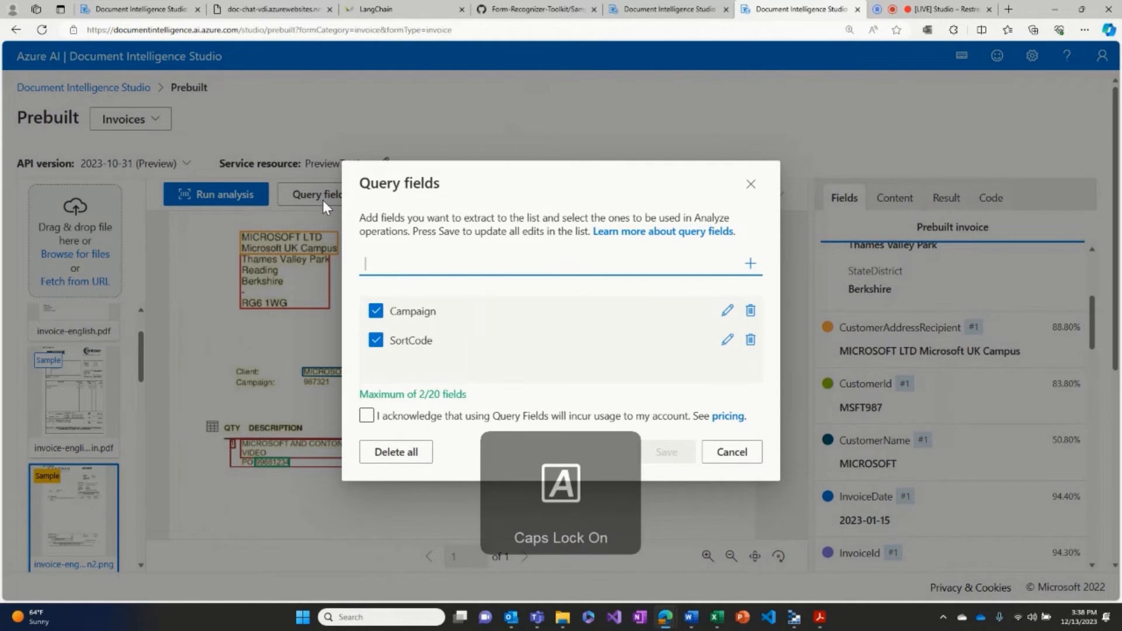
text(AccountNo)
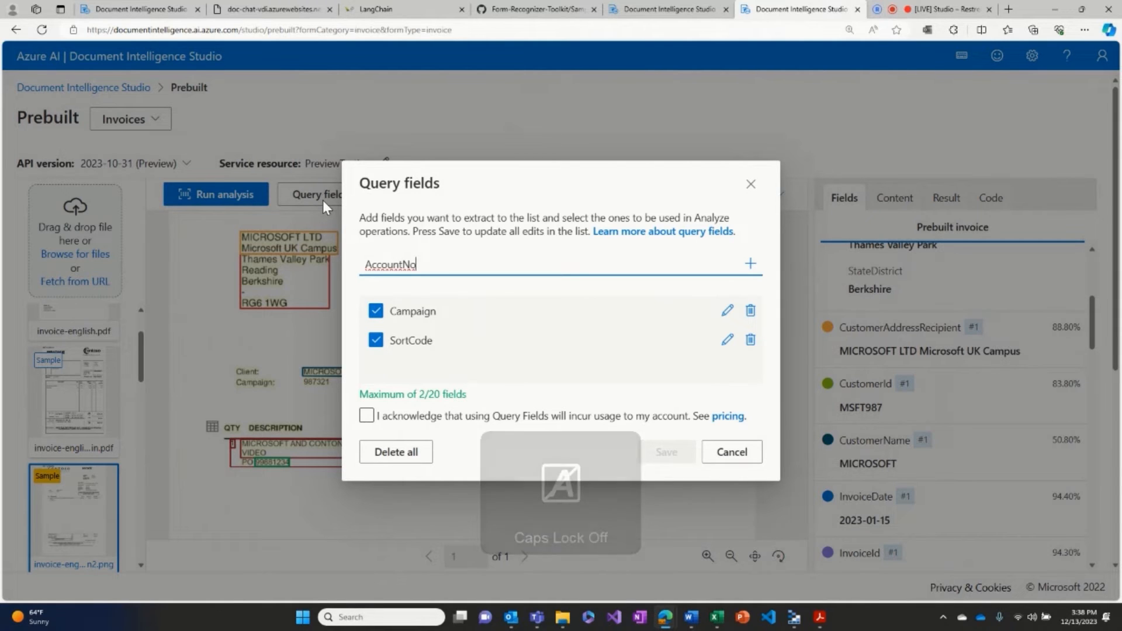
click(749, 262)
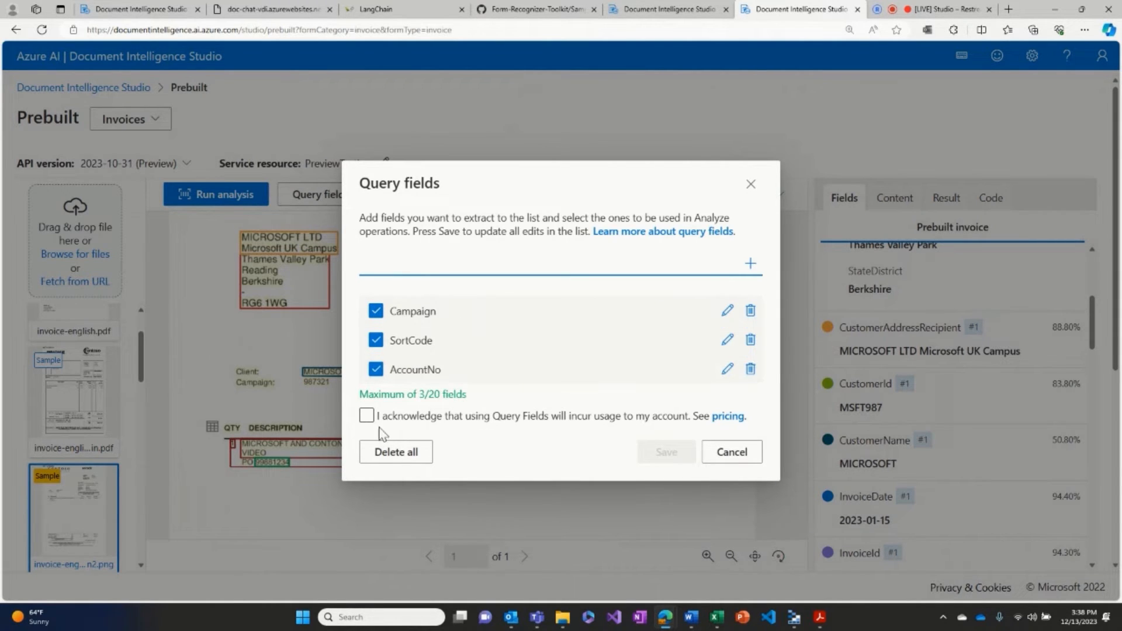
click(367, 415)
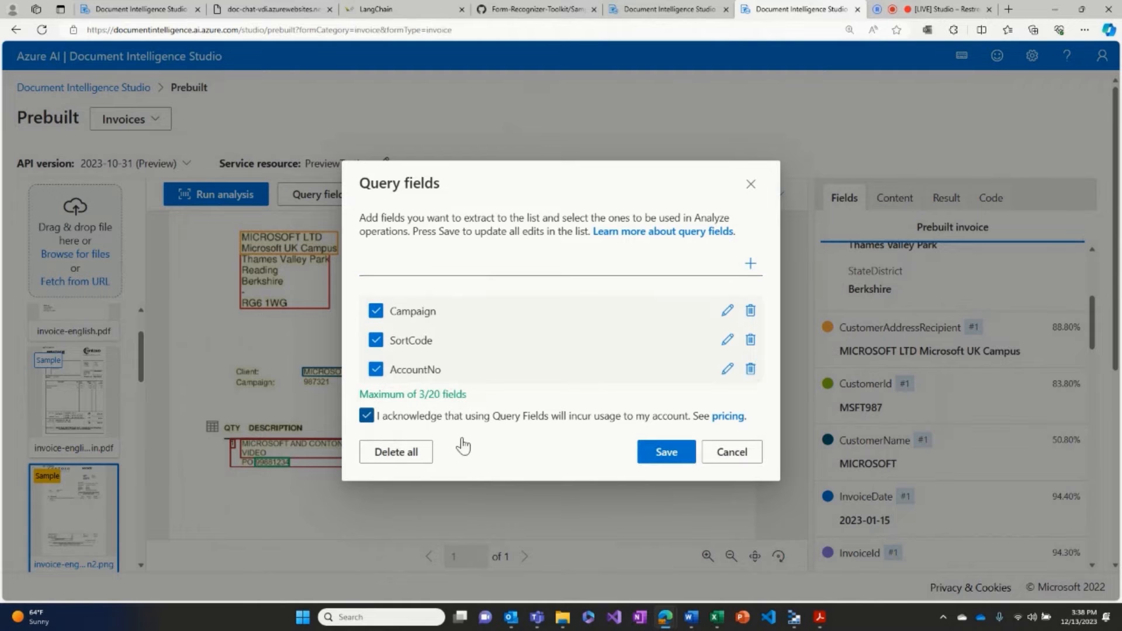
click(664, 452)
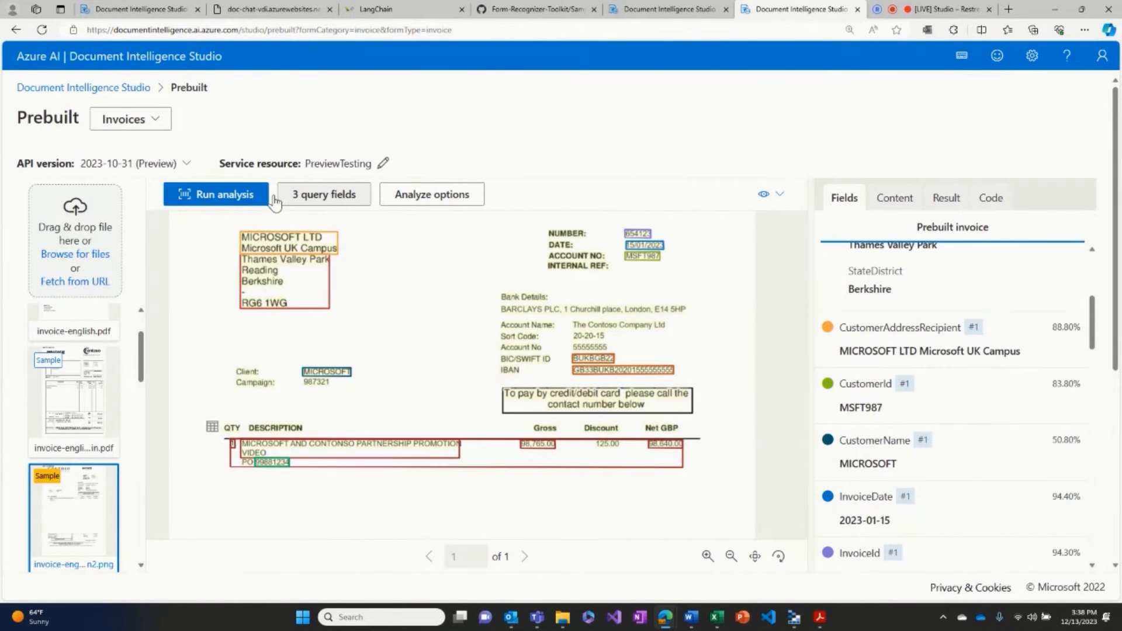
Rerun the invoice analysis to extract AccountNo 55555555 and Campaign 987321
click(217, 194)
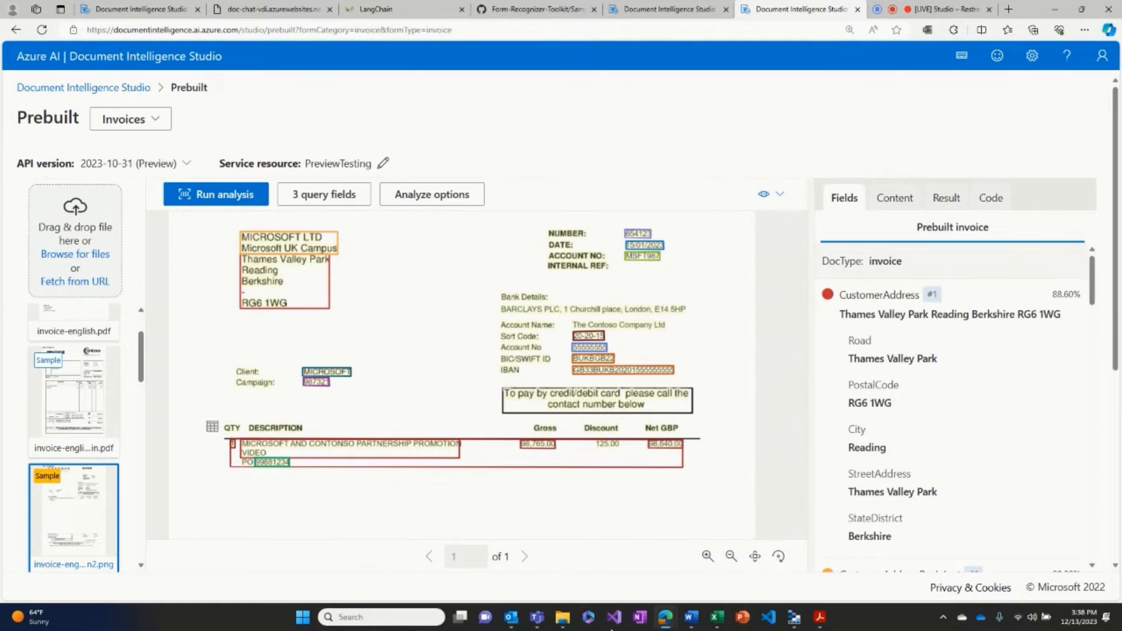
mouse_move(657, 313)
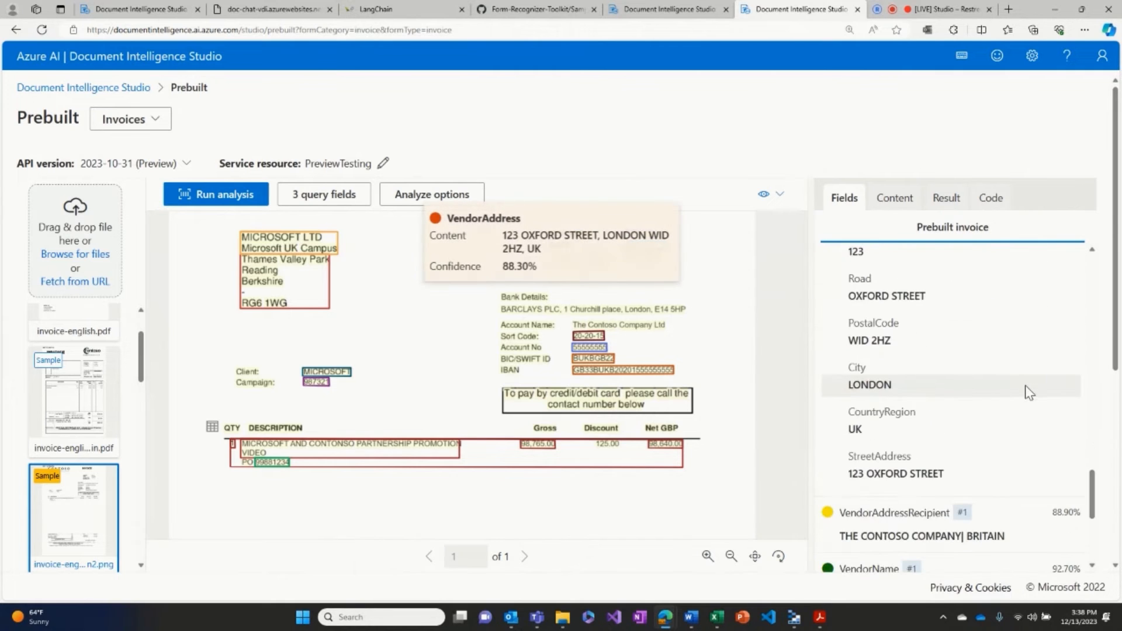
scroll(down, 3)
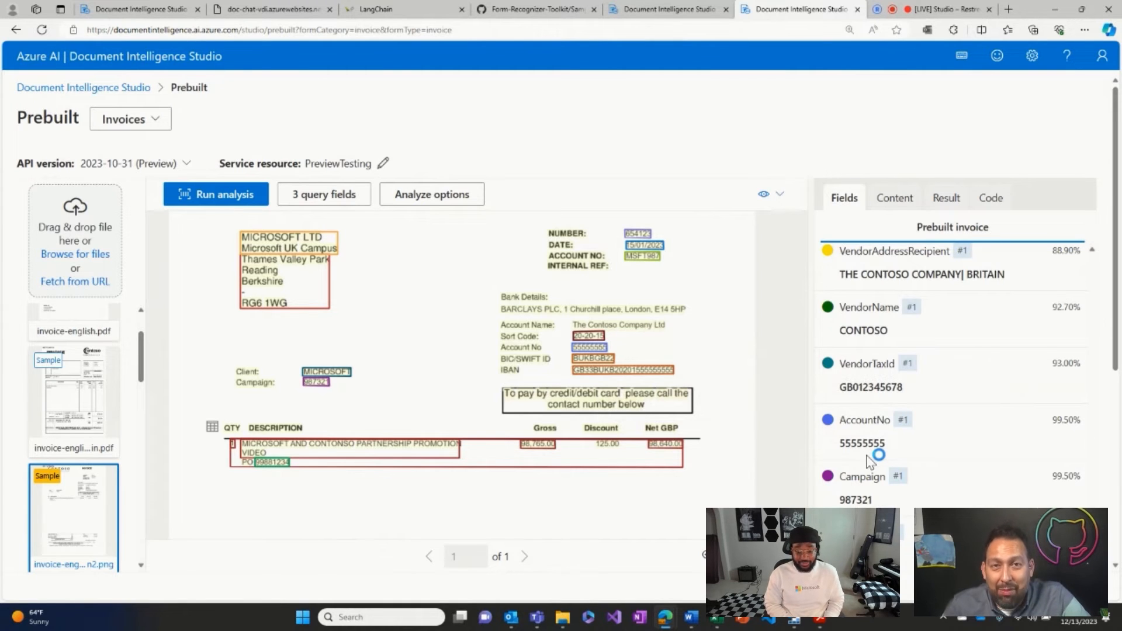
mouse_move(465, 338)
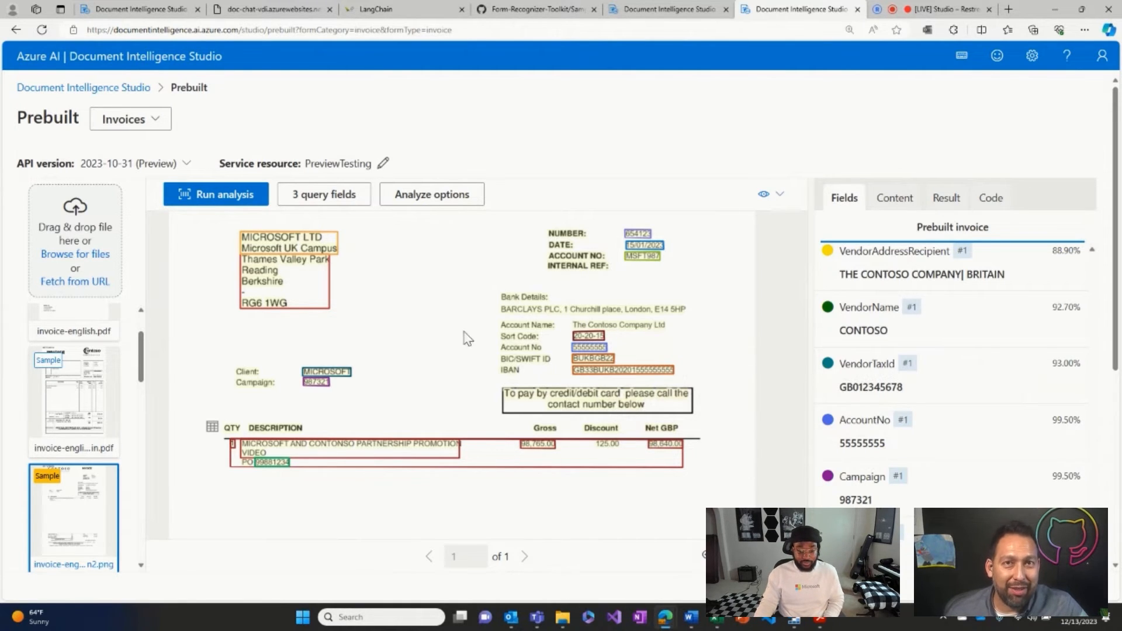
mouse_move(602, 386)
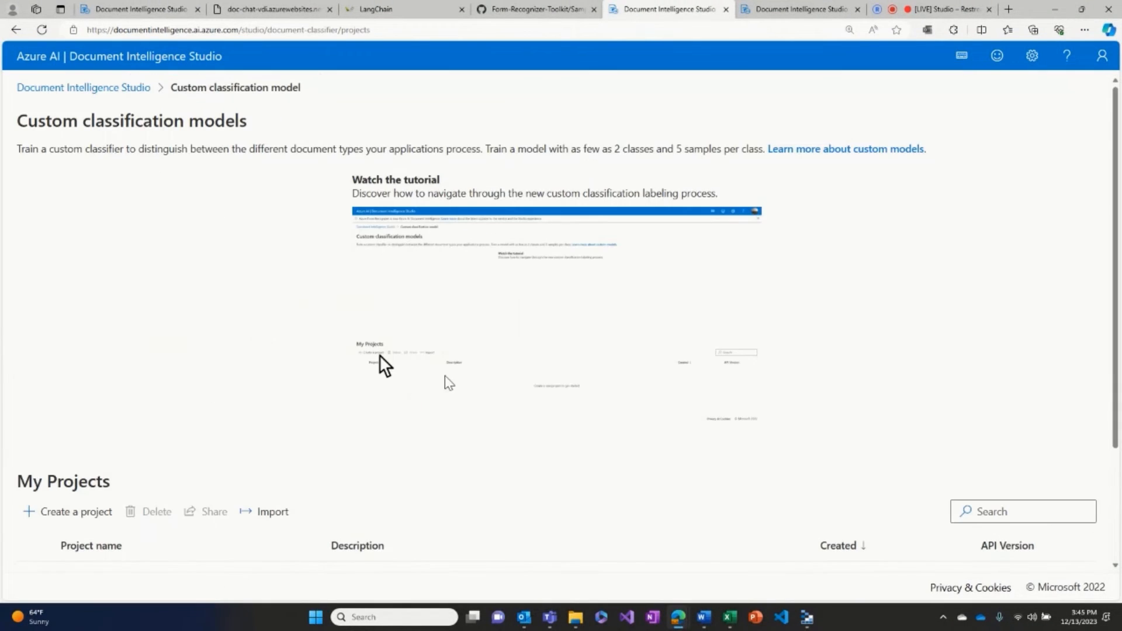
Open the Custom classification Demo (French) project from My Projects
scroll(down, 3)
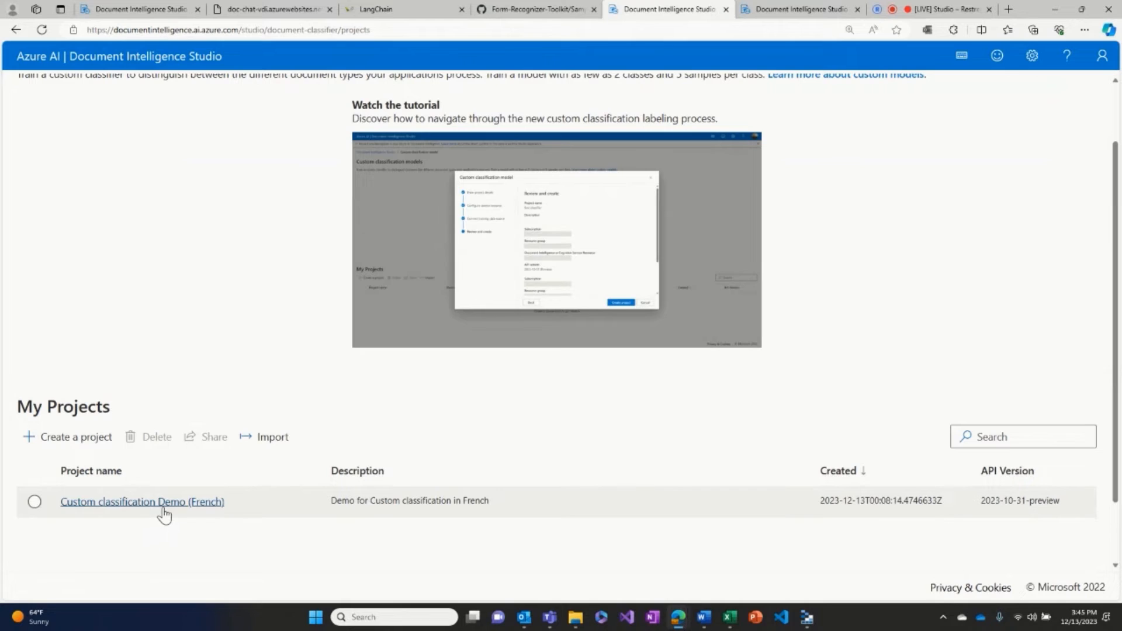
click(142, 501)
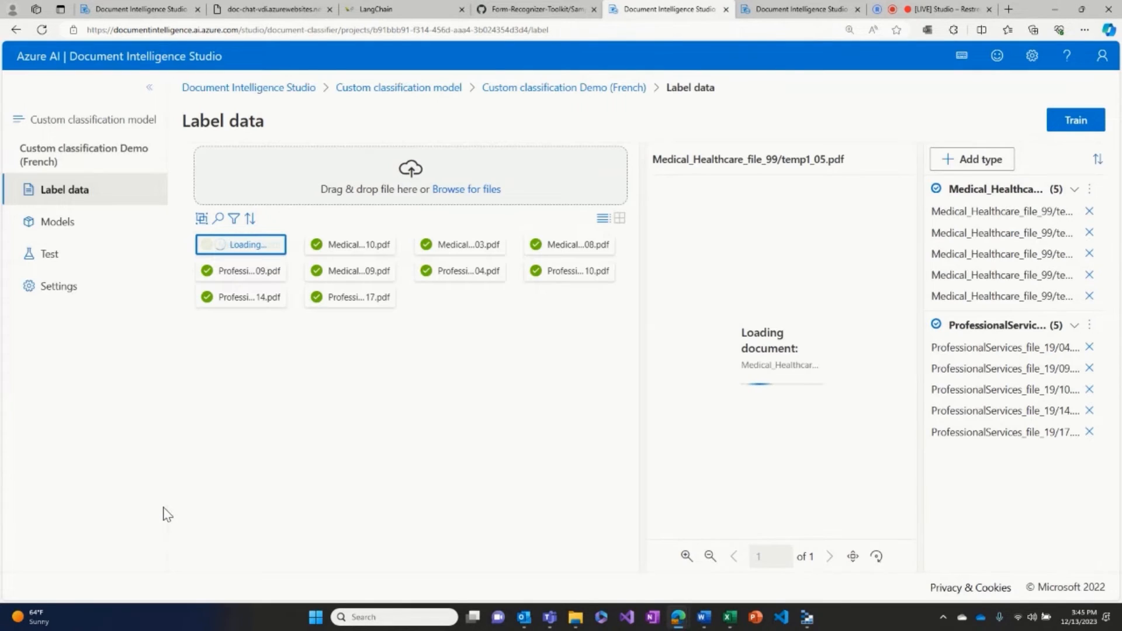
click(240, 244)
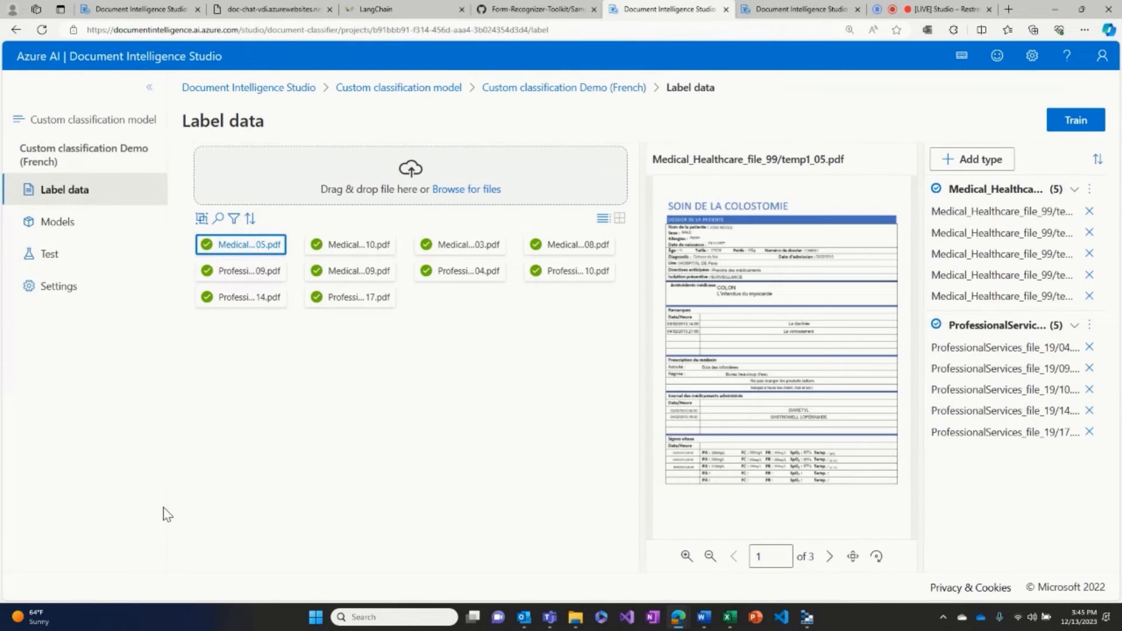
mouse_move(461, 465)
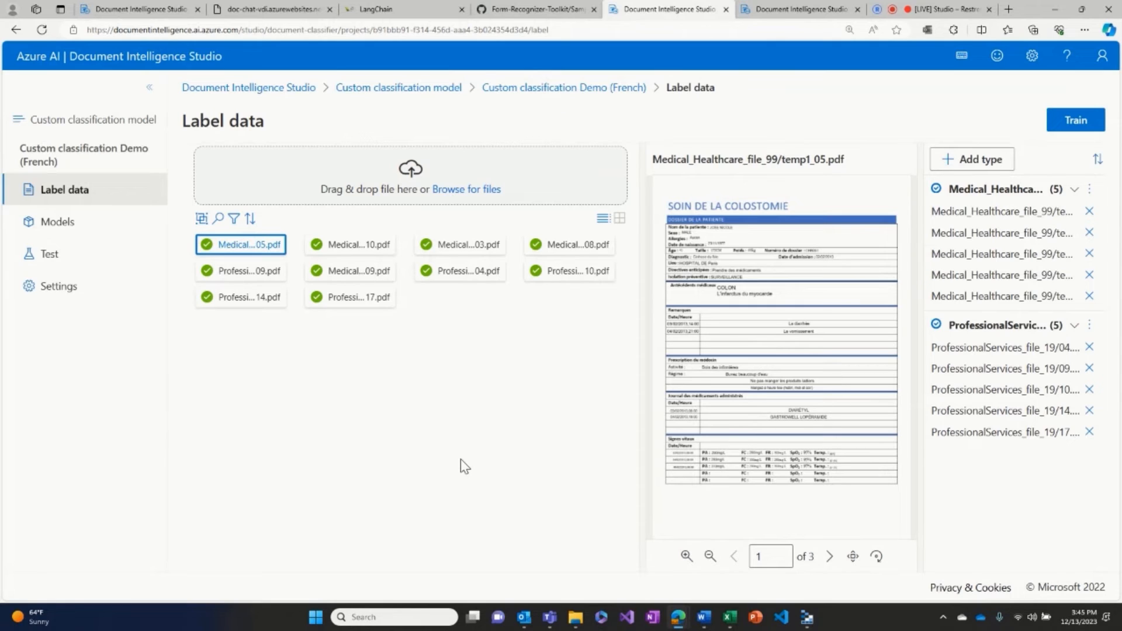
mouse_move(1001, 183)
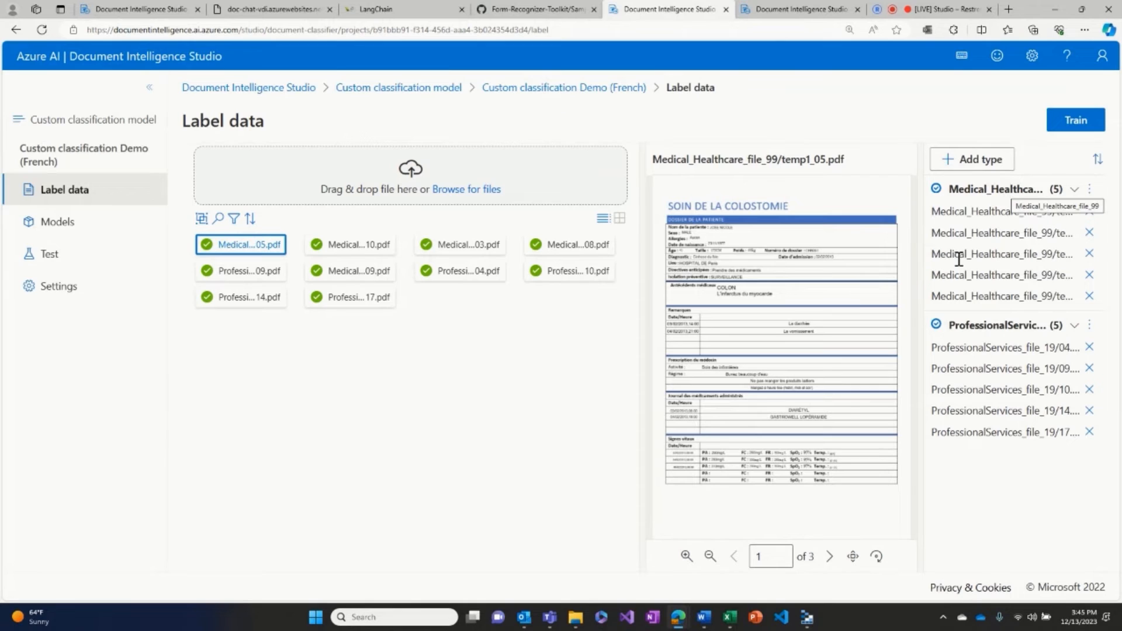
mouse_move(418, 491)
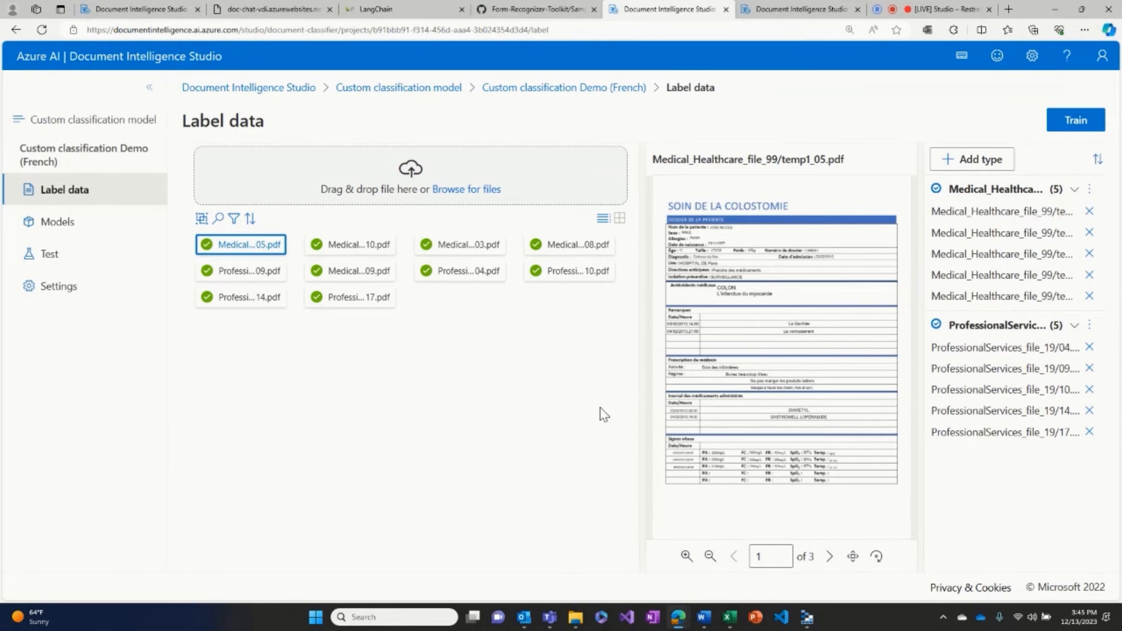
mouse_move(578, 409)
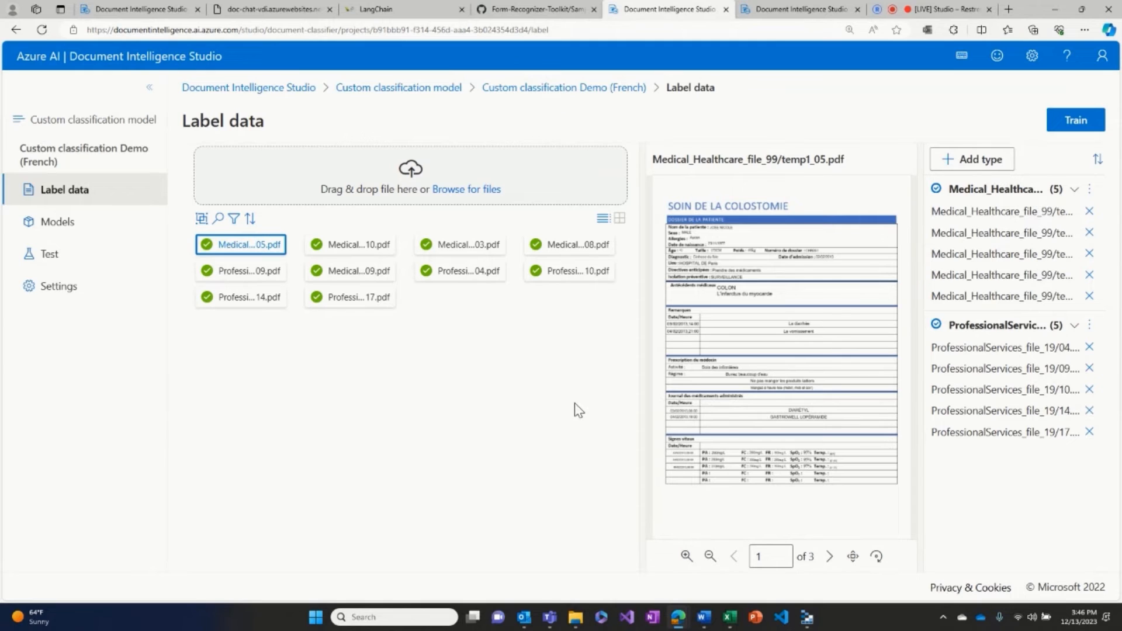
mouse_move(418, 407)
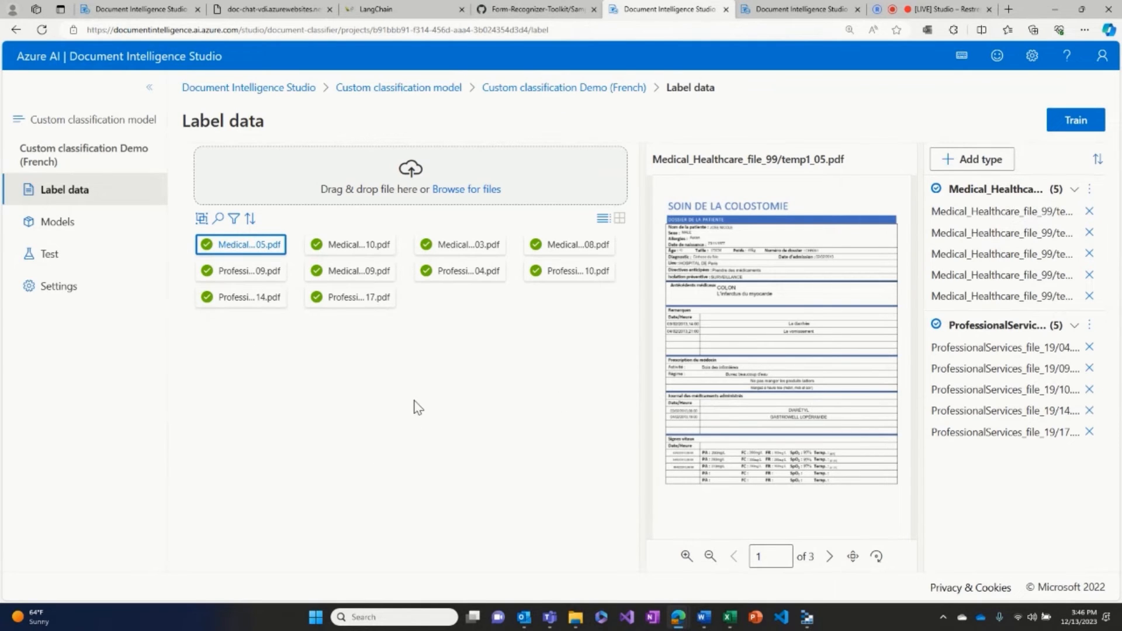
mouse_move(48, 255)
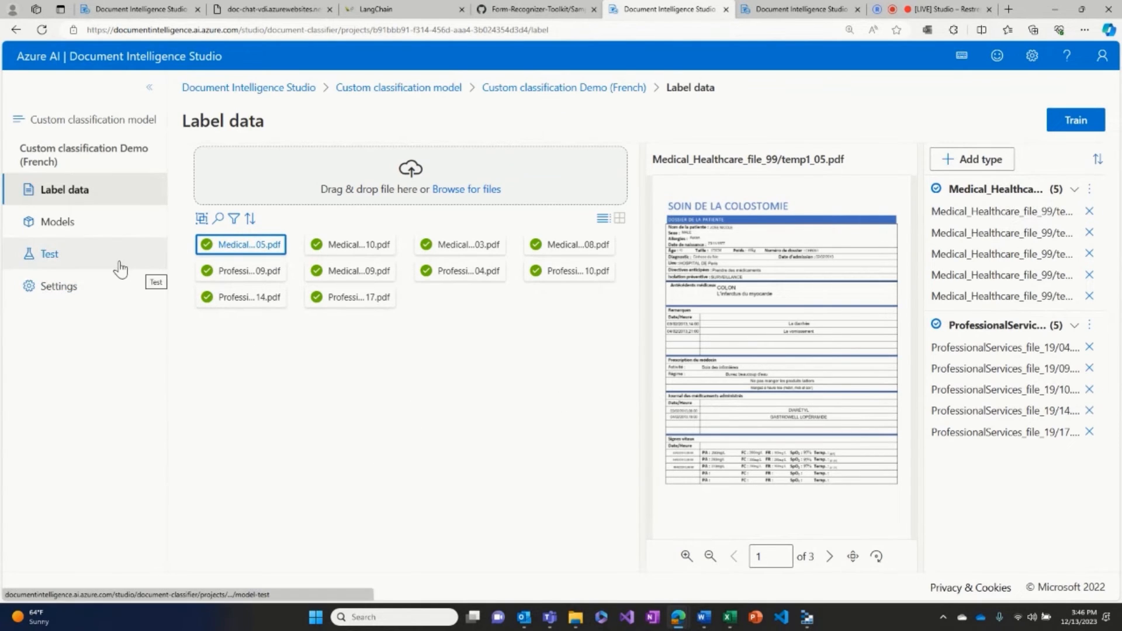
Test the classifier on 09.pdf, classified as ProfessionalServices_file_19 at 99.70% confidence
click(49, 253)
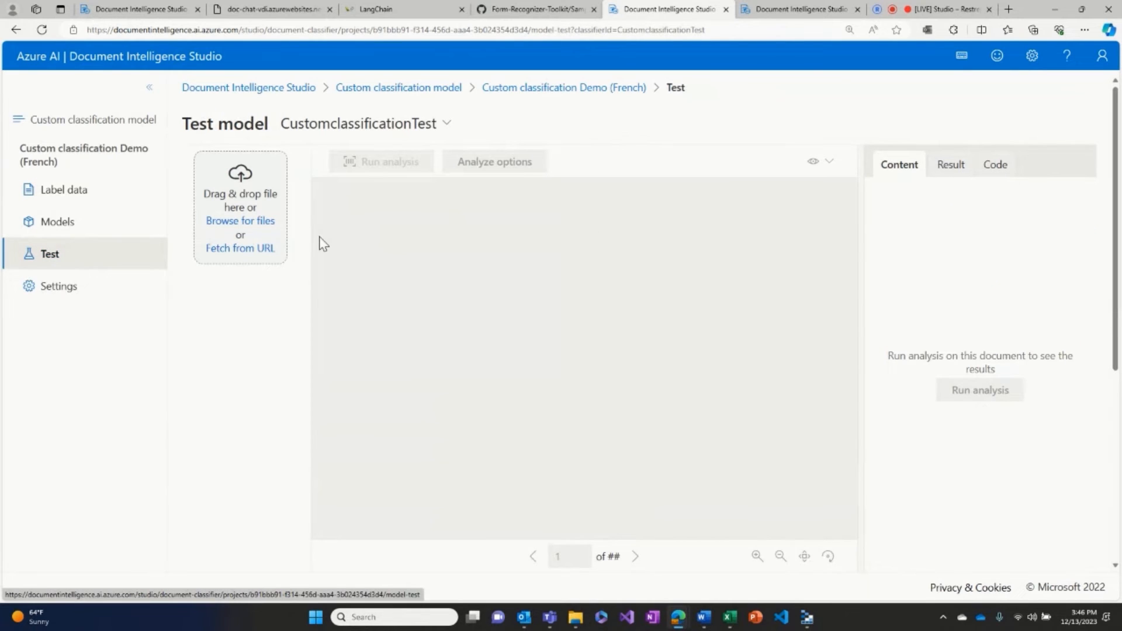
mouse_move(240, 220)
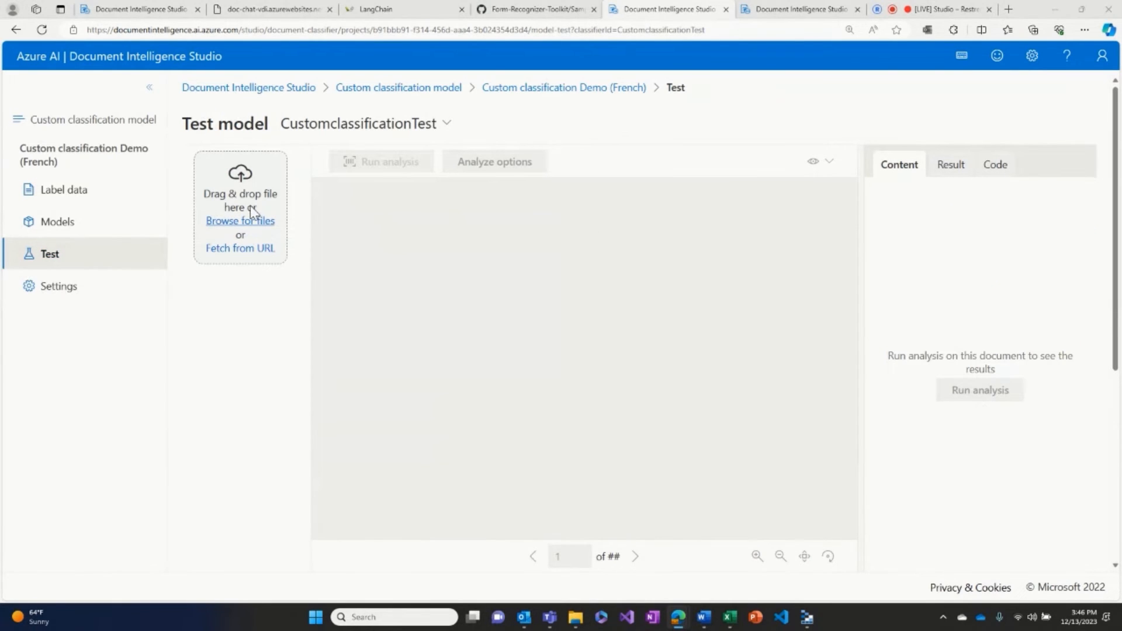
click(240, 220)
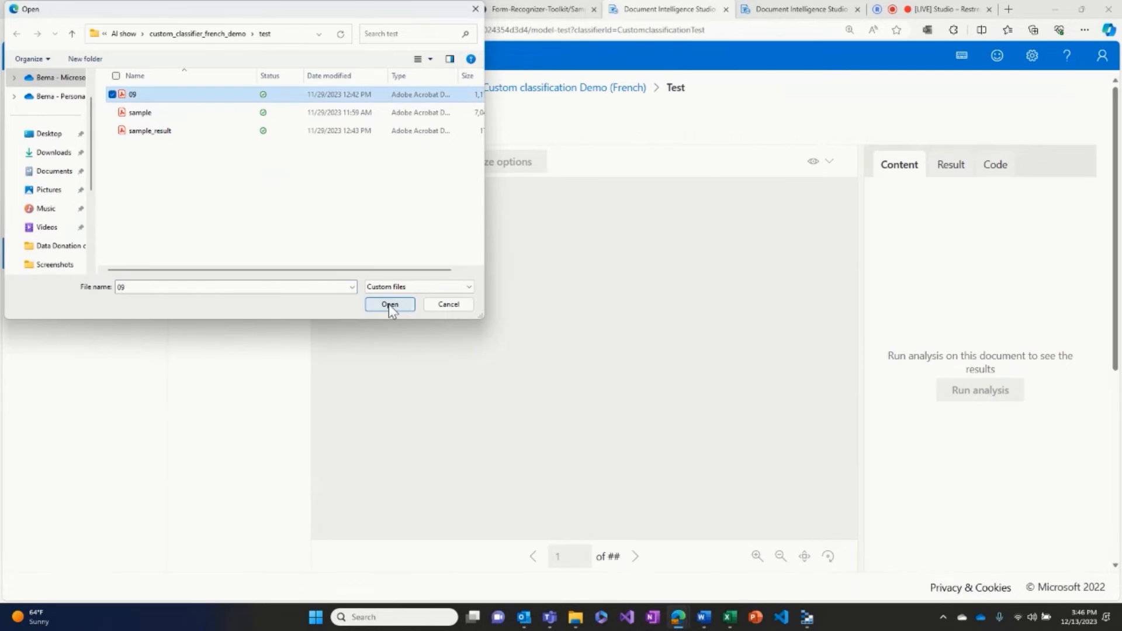
click(389, 304)
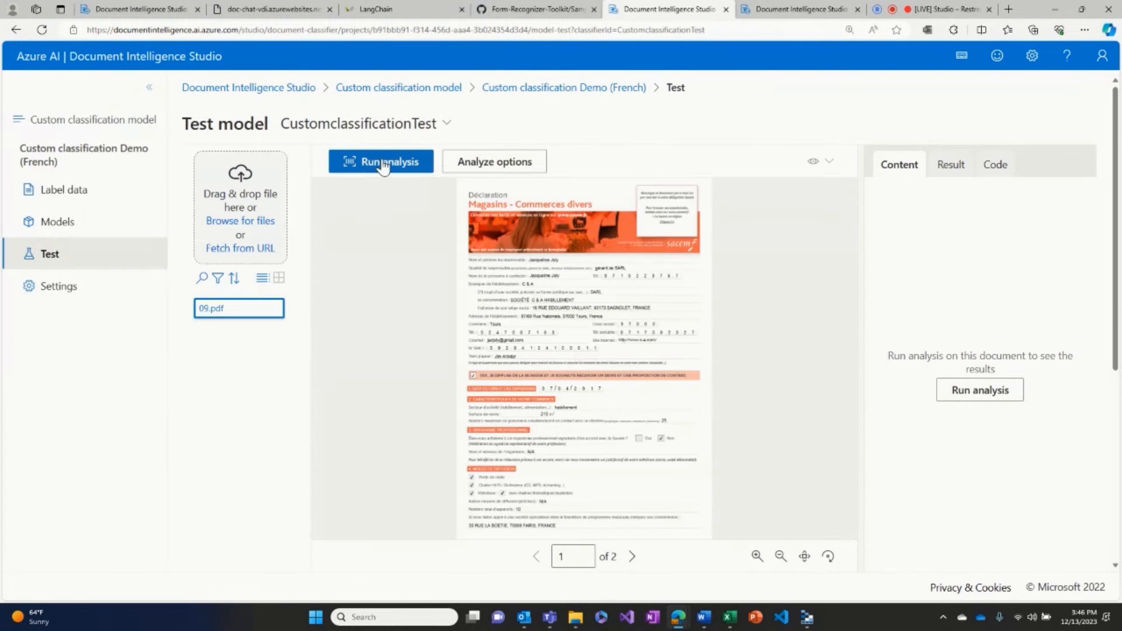
click(380, 161)
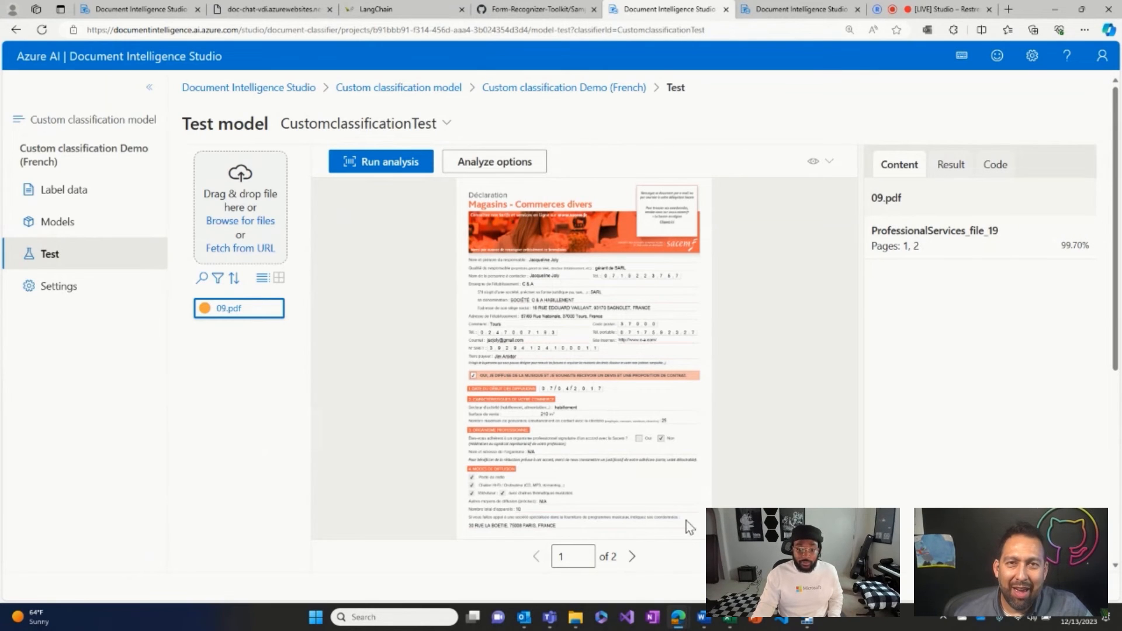
mouse_move(668, 510)
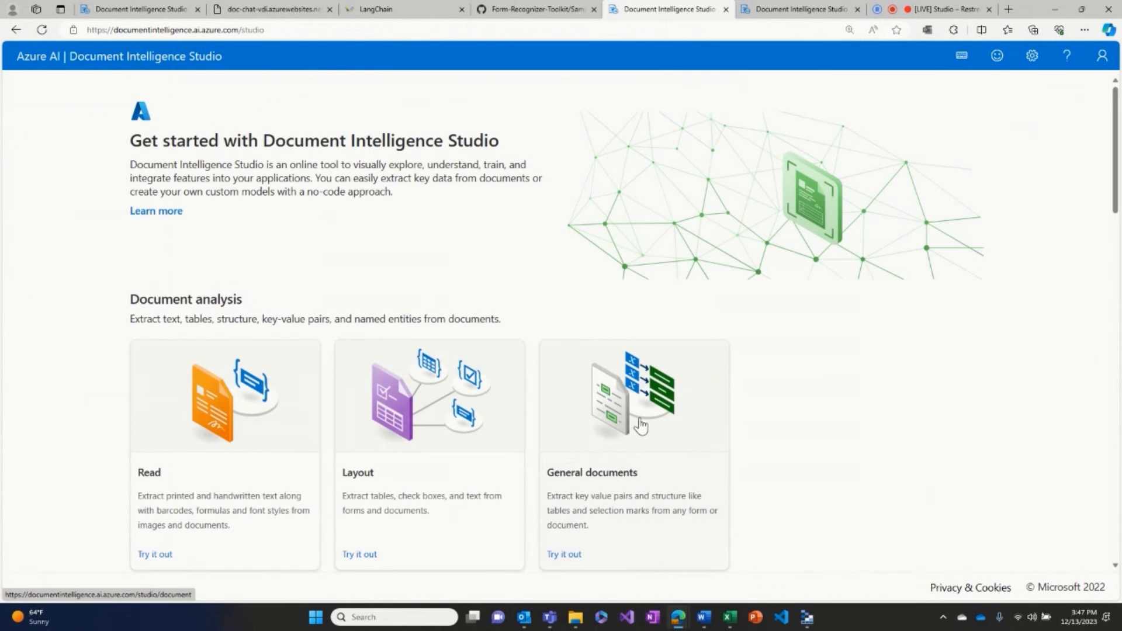
mouse_move(641, 421)
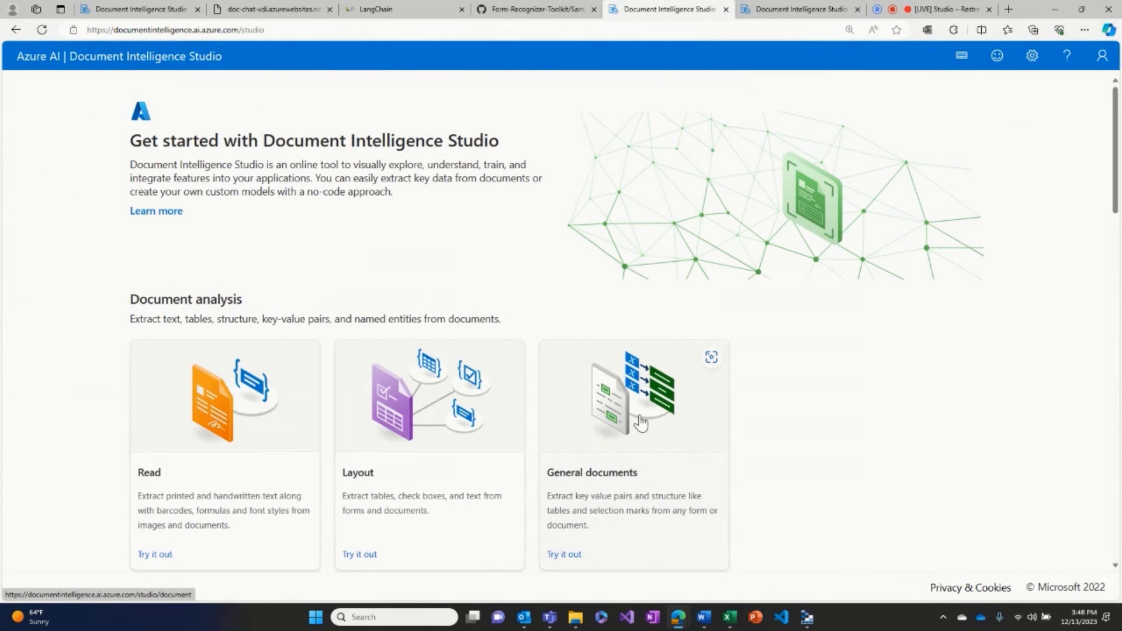
click(154, 553)
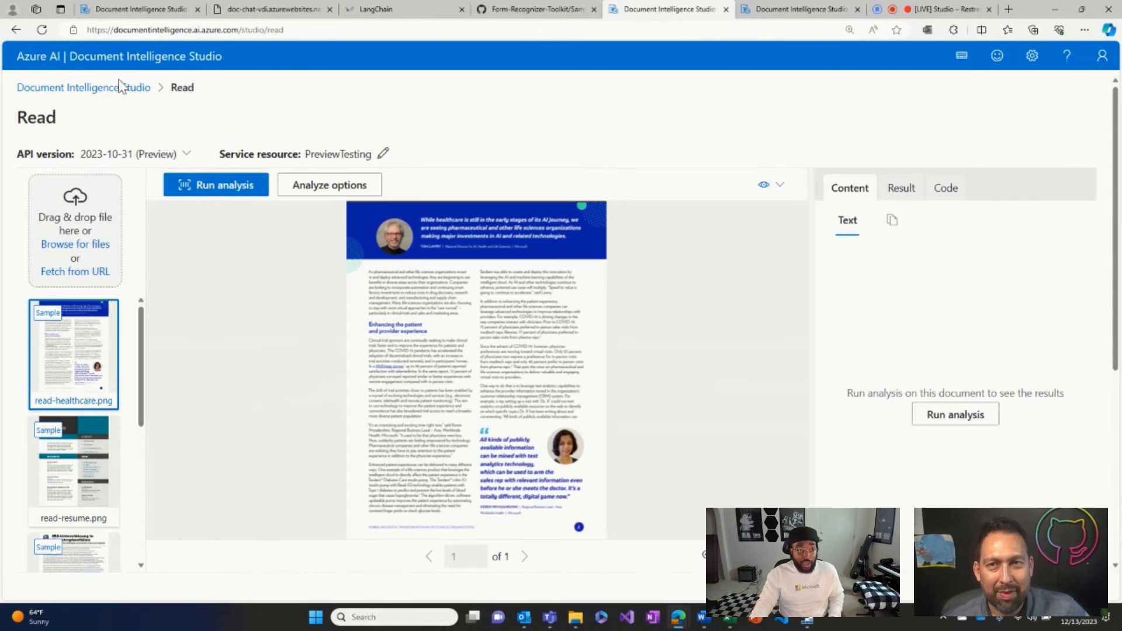
click(67, 87)
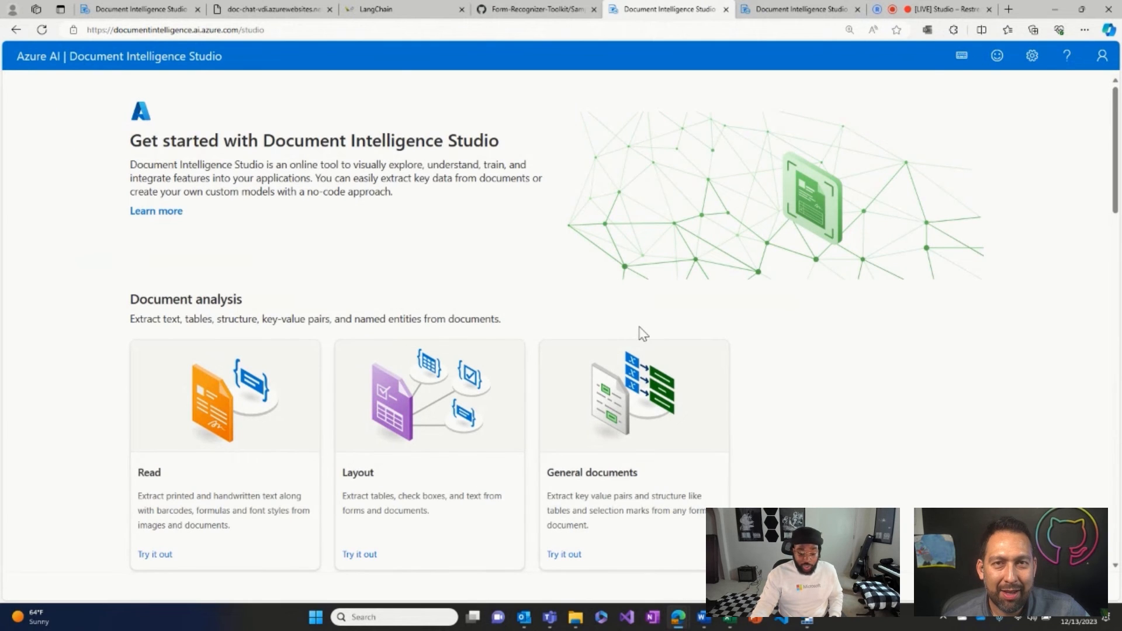
scroll(down, 3)
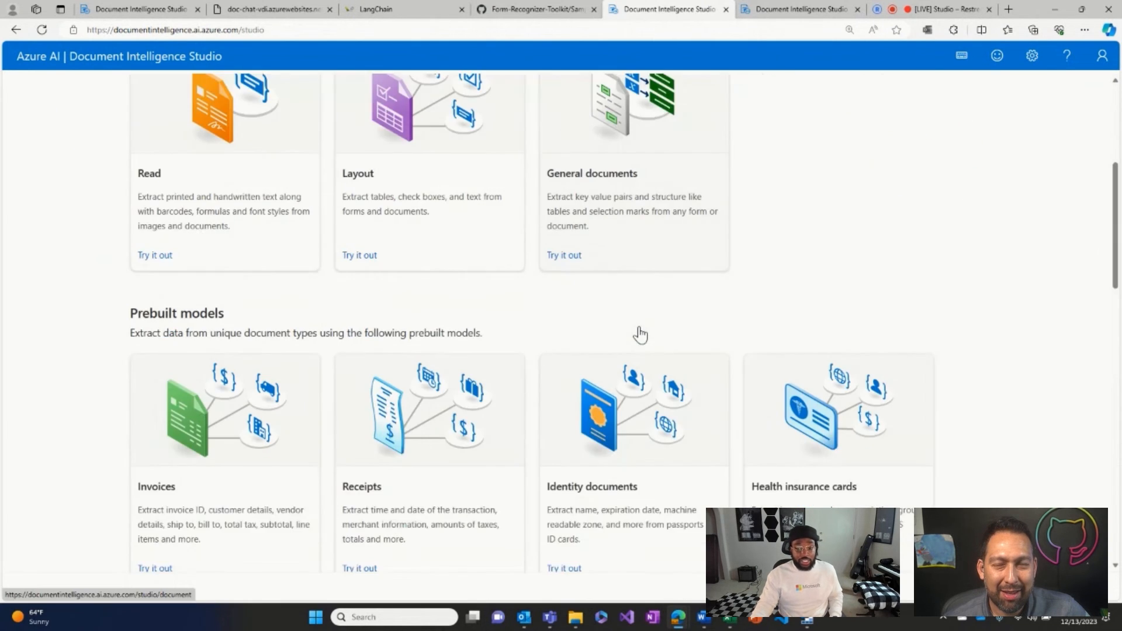
scroll(down, 3)
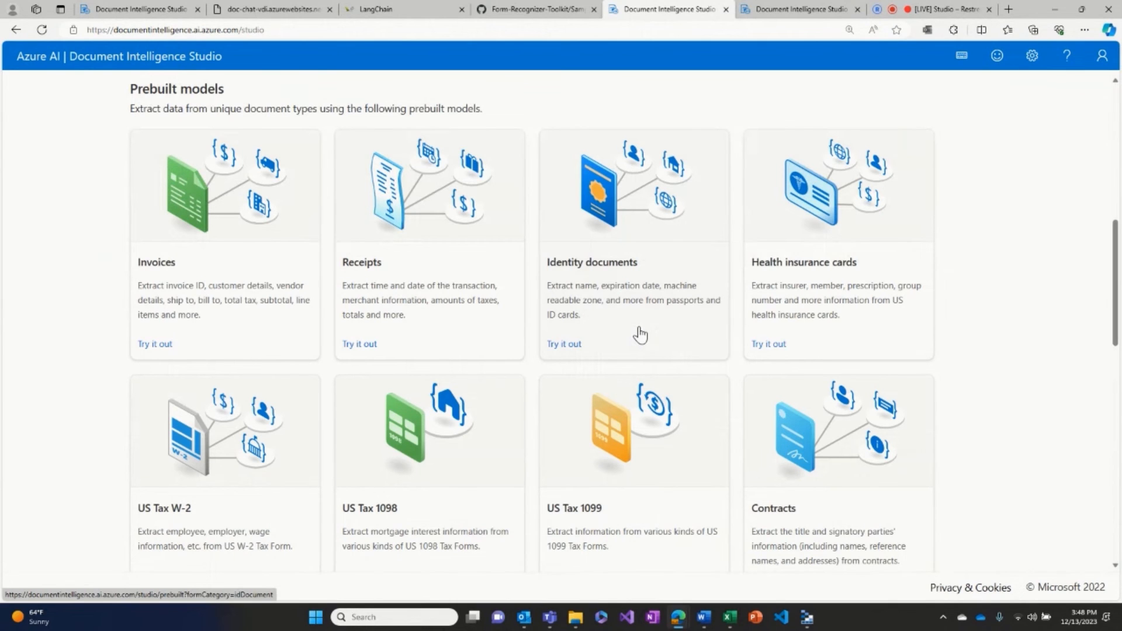
scroll(down, 3)
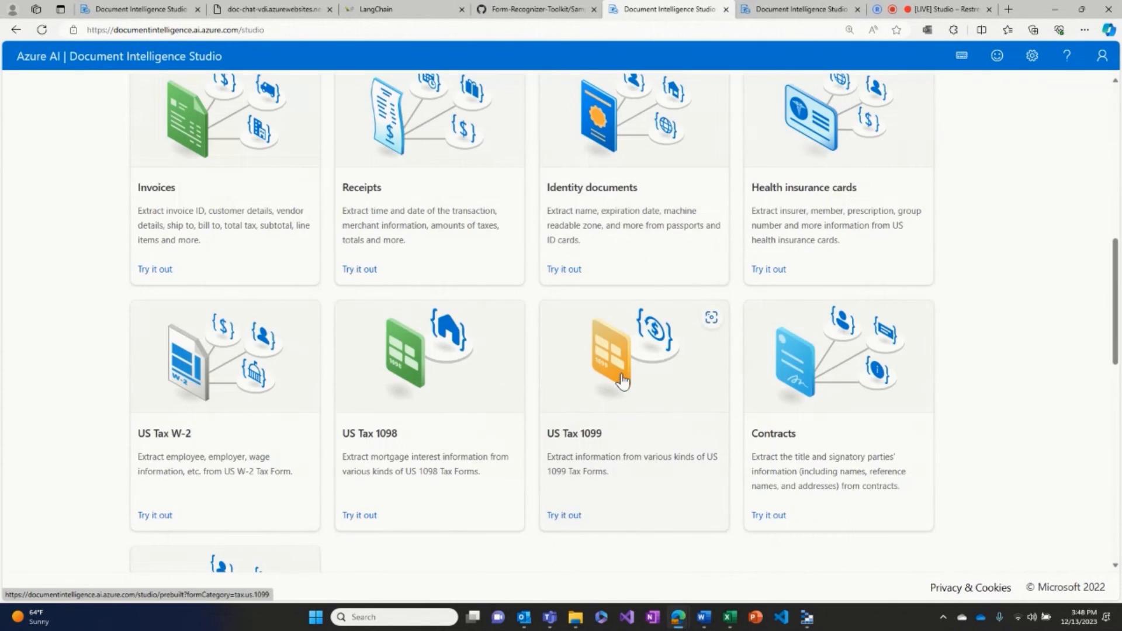
click(564, 515)
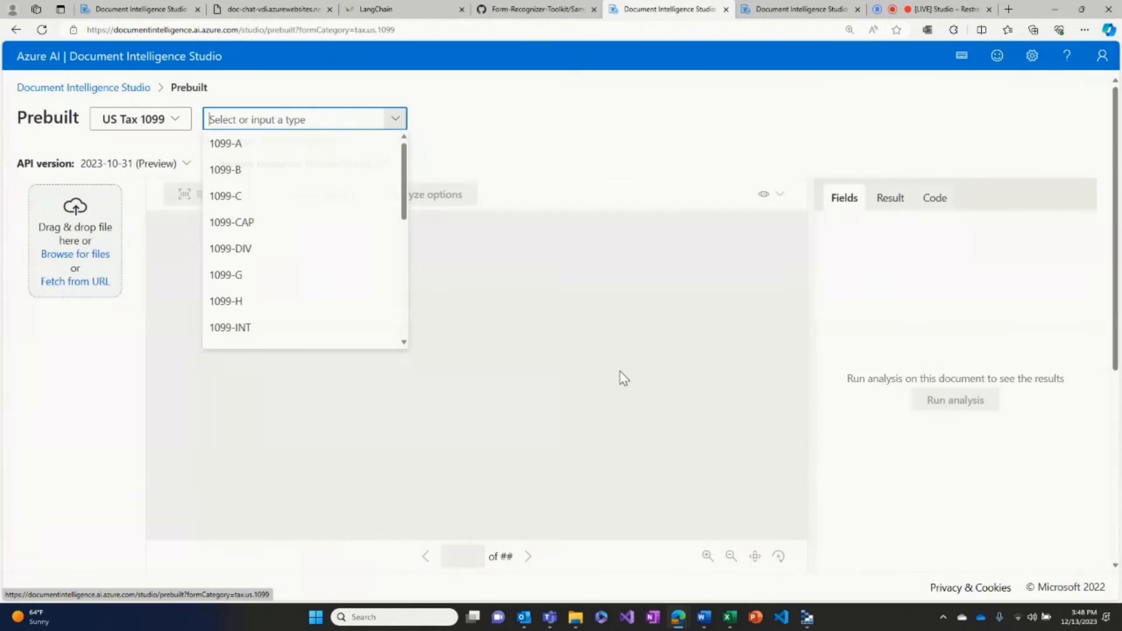
mouse_move(526, 150)
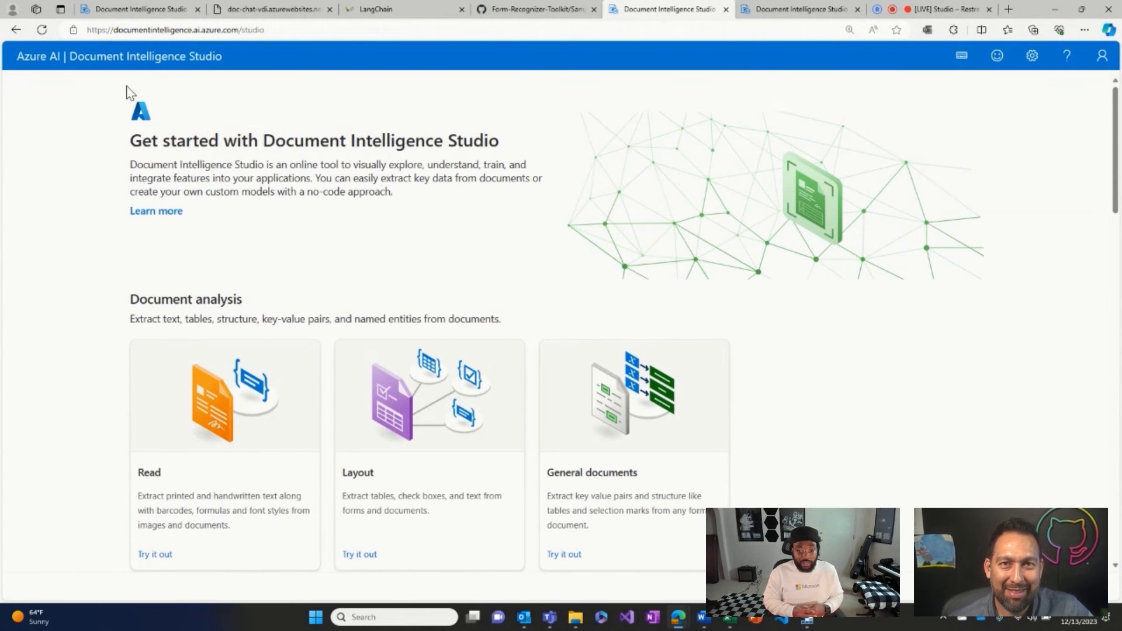
scroll(down, 3)
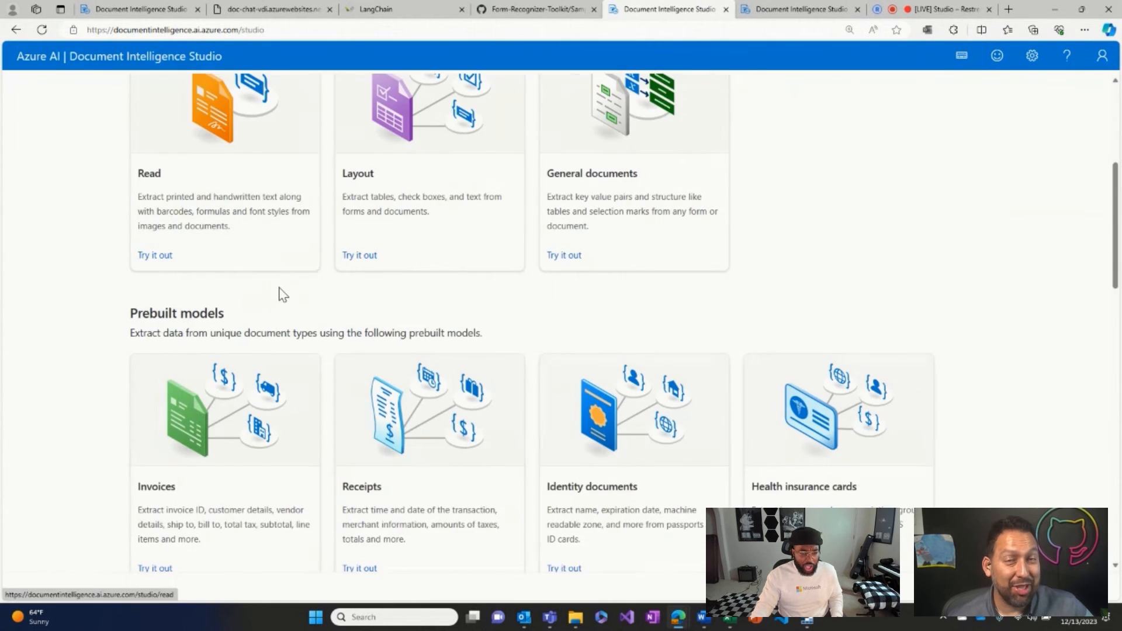
scroll(down, 3)
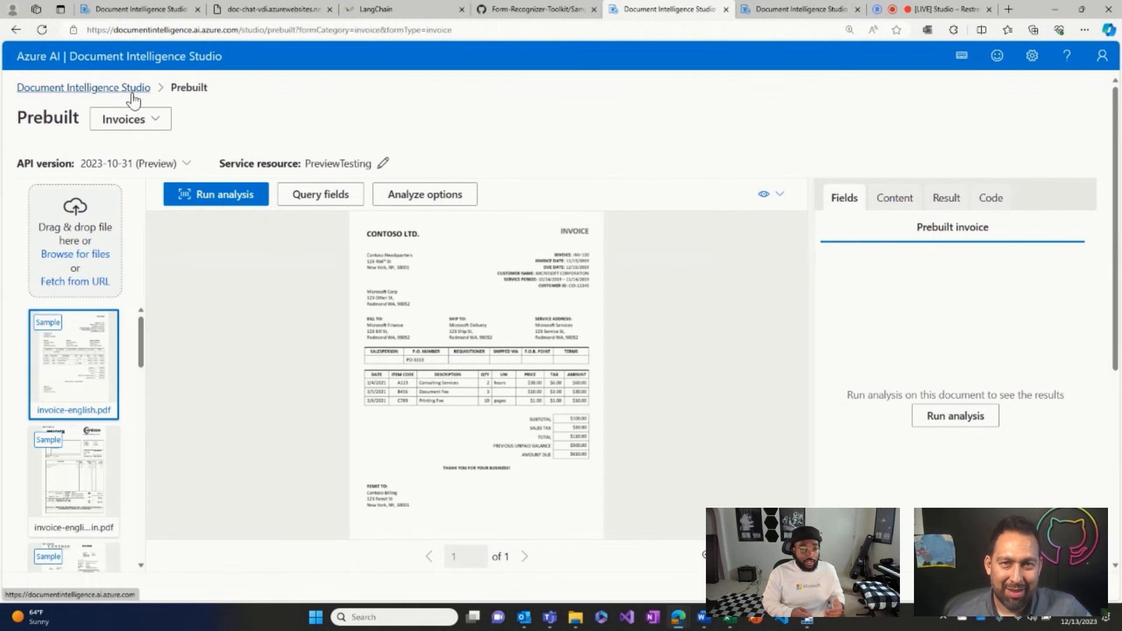
click(83, 87)
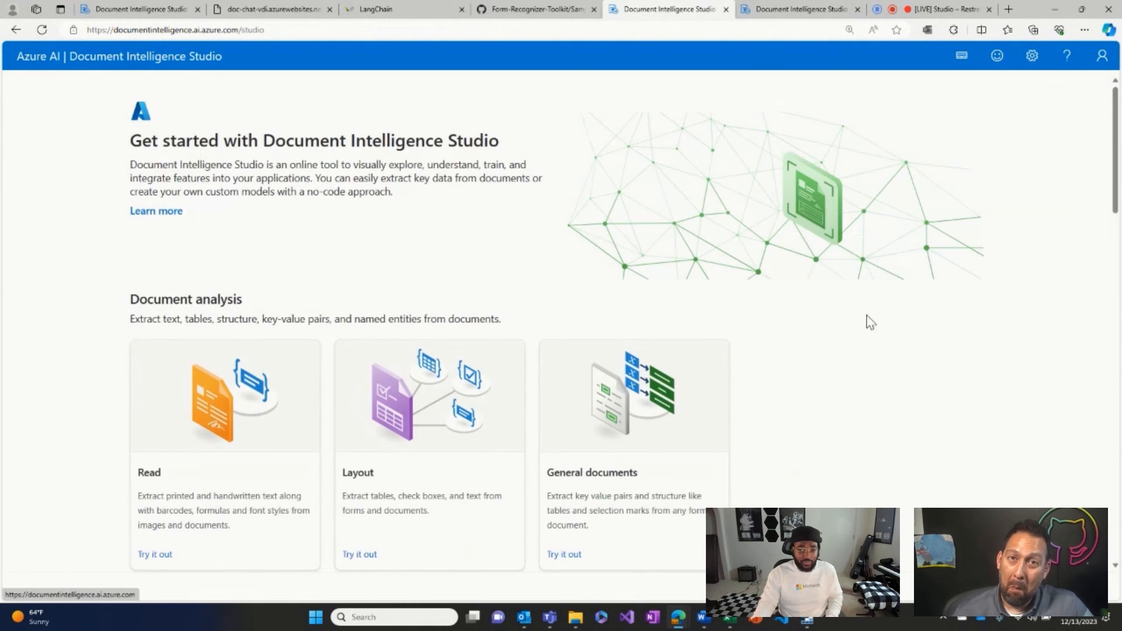
Open the prebuilt Health insurance cards model with its sample card, dismissing the calendar reminder
scroll(down, 3)
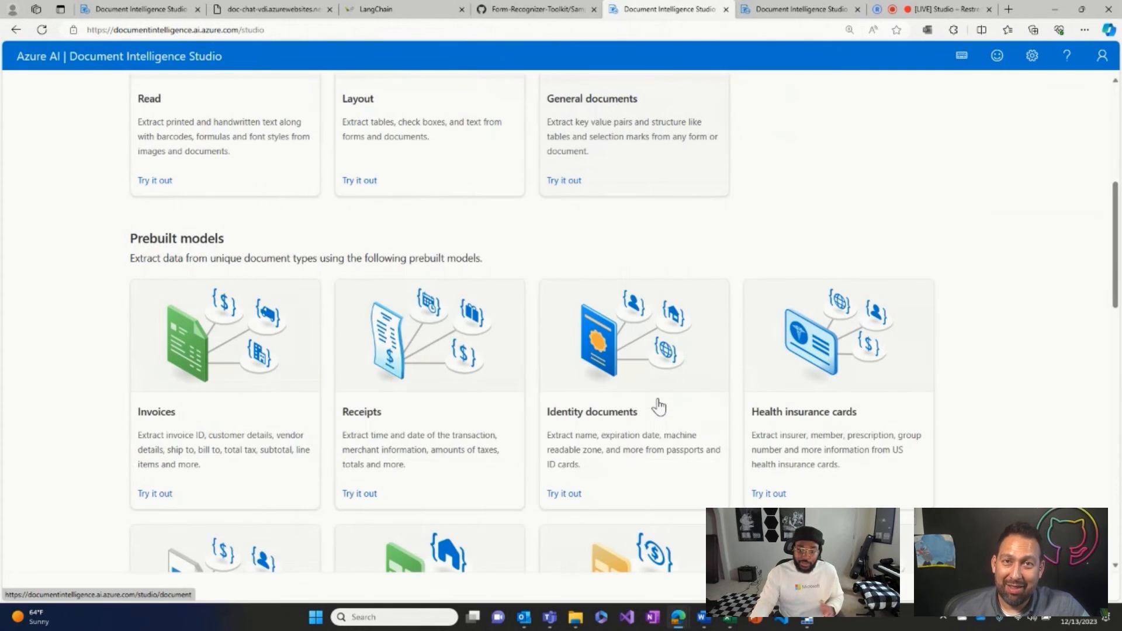
click(768, 494)
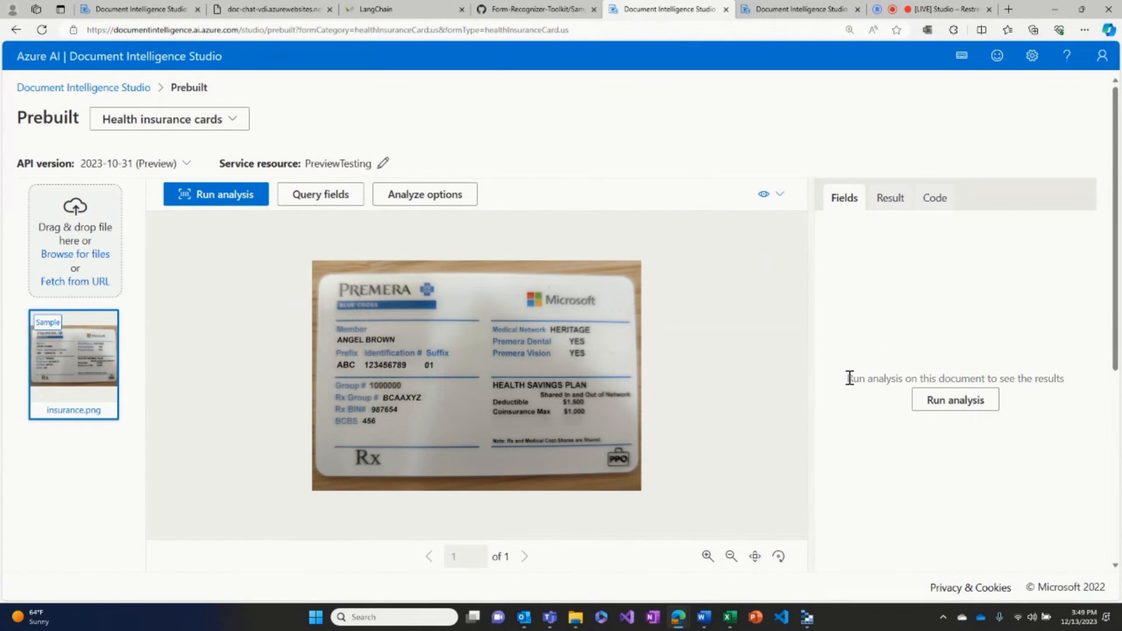
scroll(down, 3)
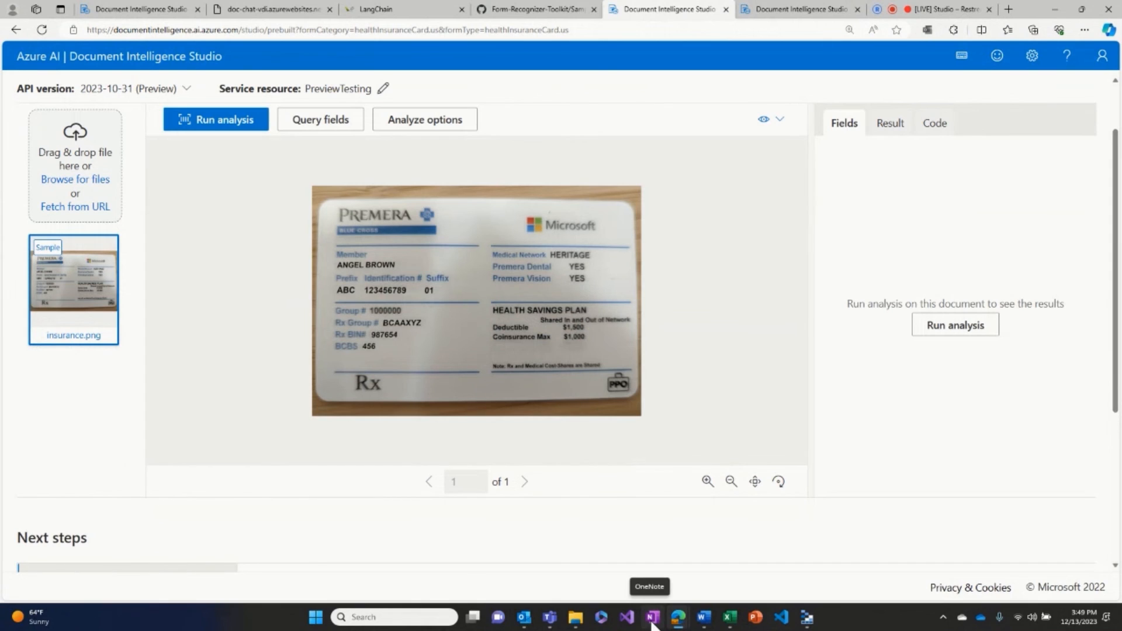
mouse_move(691, 389)
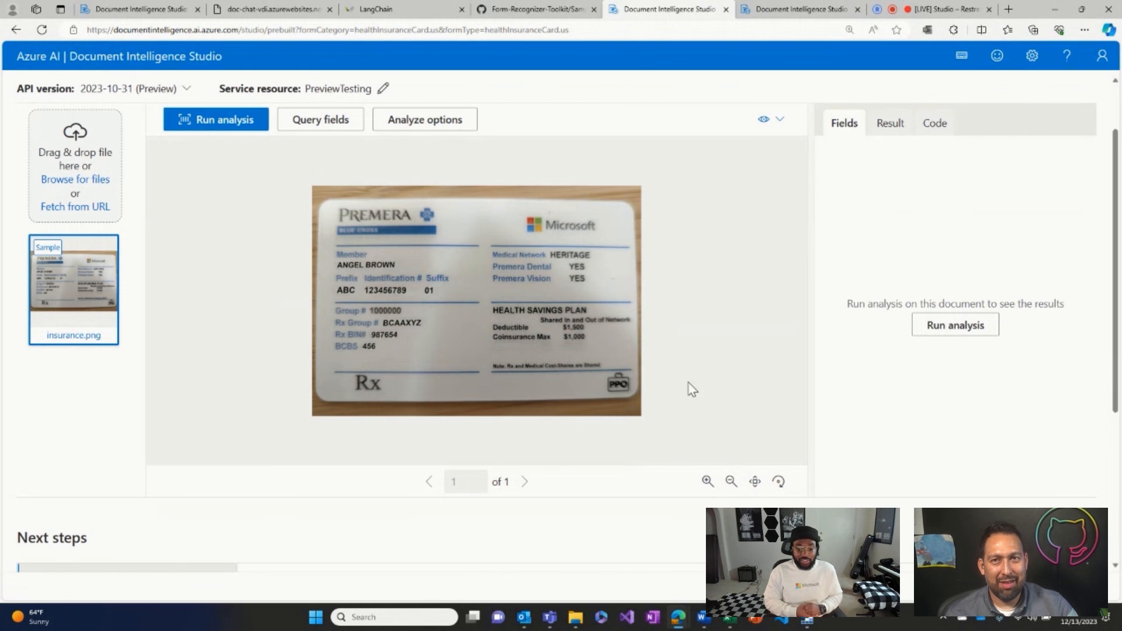
mouse_move(798, 399)
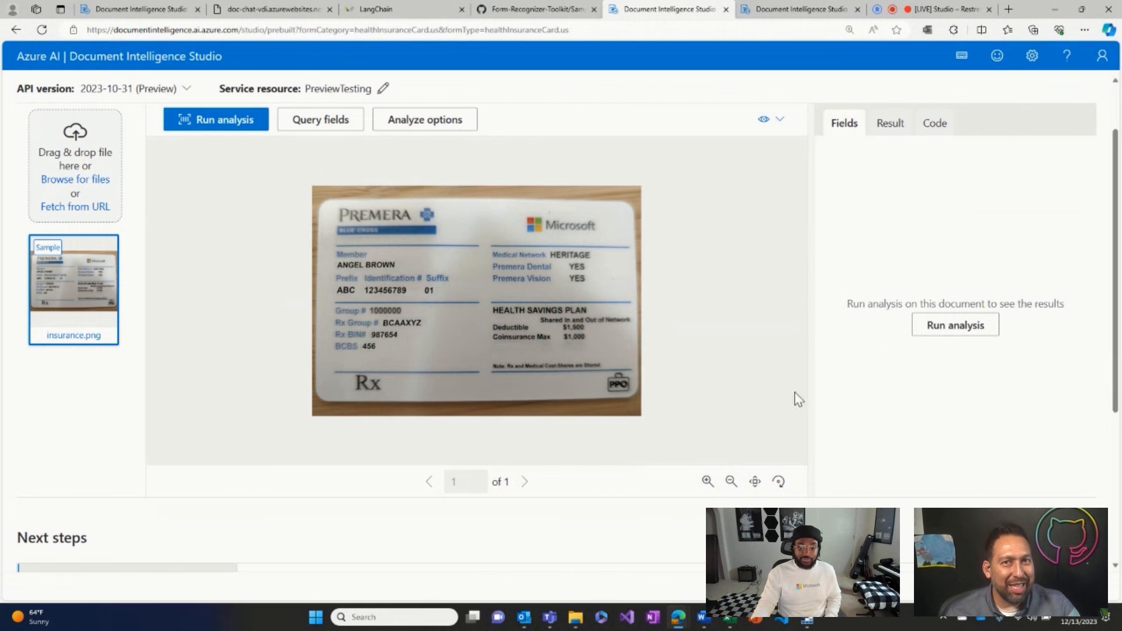
mouse_move(810, 319)
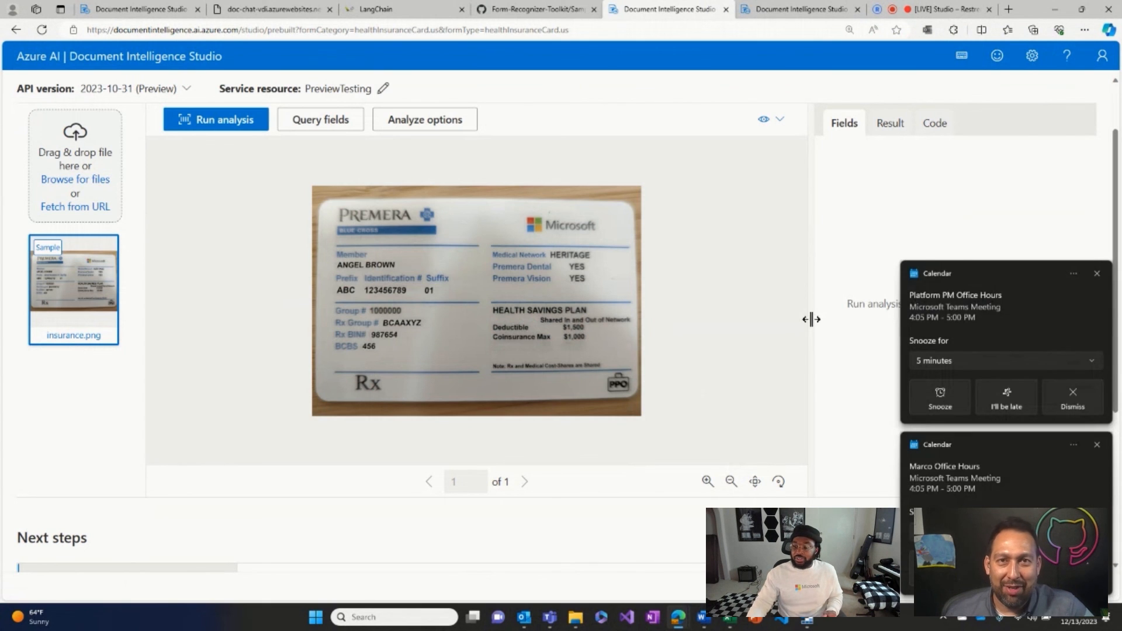
click(1095, 273)
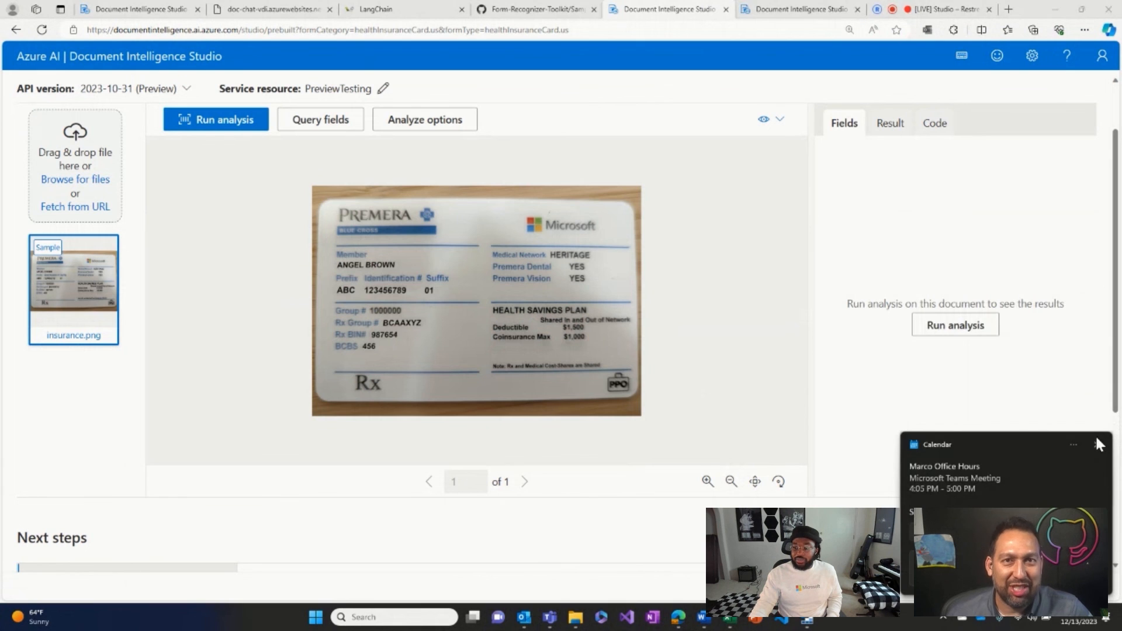